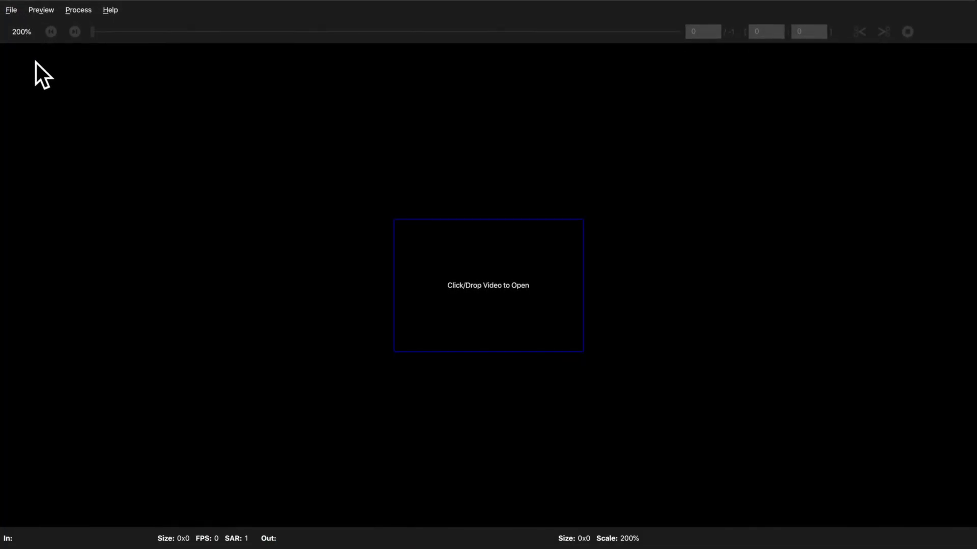
pyautogui.moveTo(466, 302)
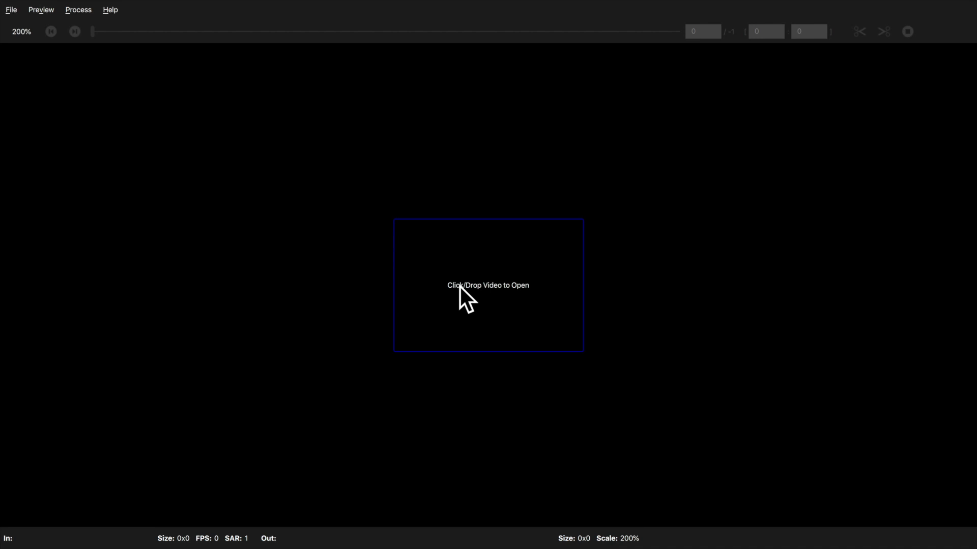
# - Open portrait-man-SD.mov from the file dialog
pyautogui.click(488, 285)
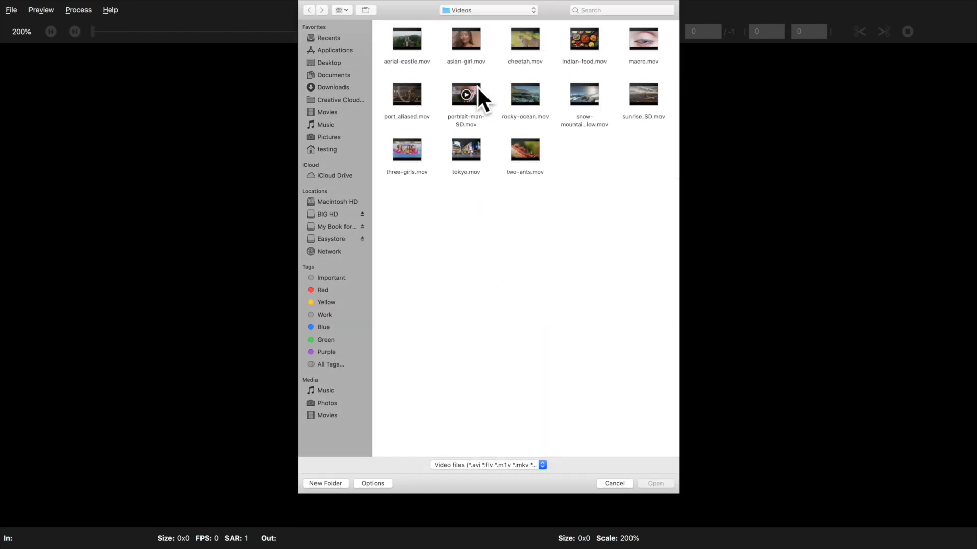
pyautogui.doubleClick(465, 97)
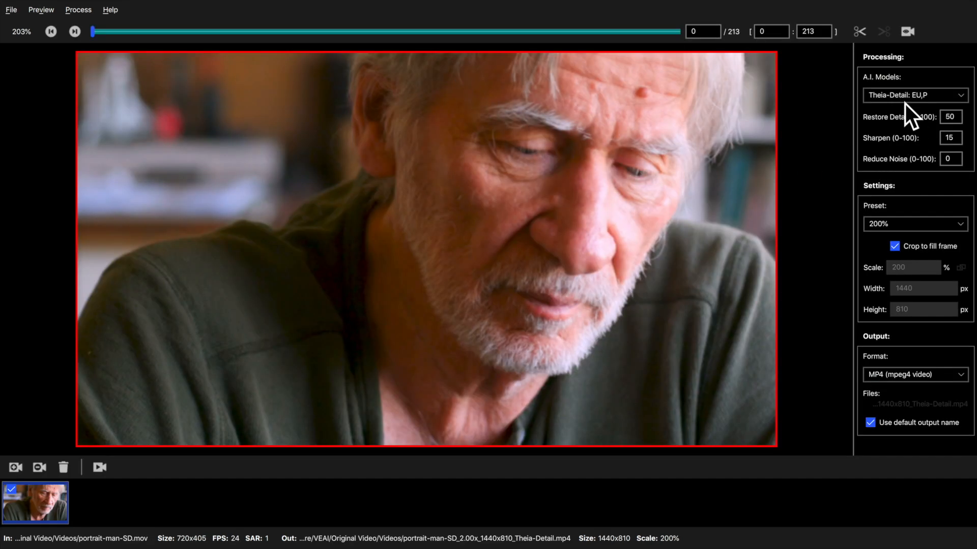
# - Change the output preset to HD (1920x1080), a 267% upscale
pyautogui.click(913, 224)
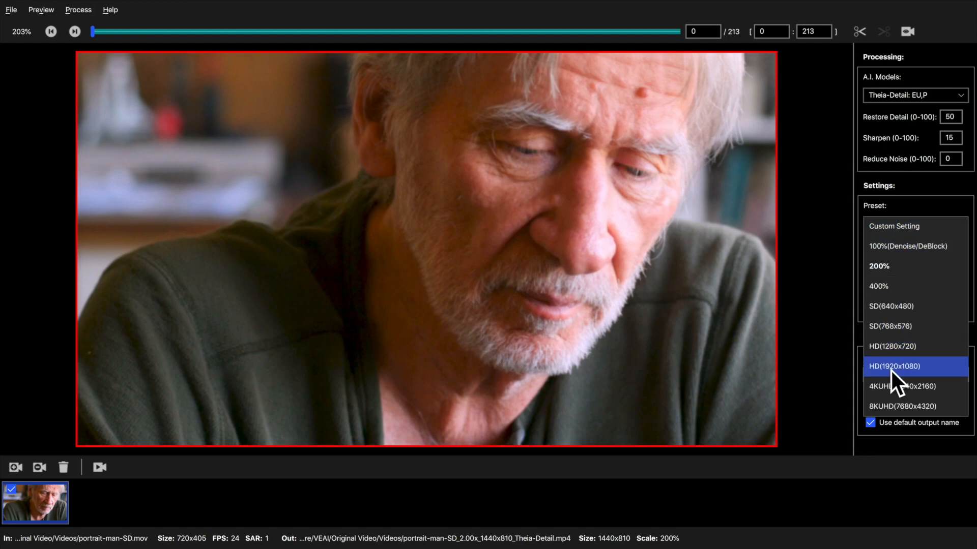
pyautogui.click(896, 367)
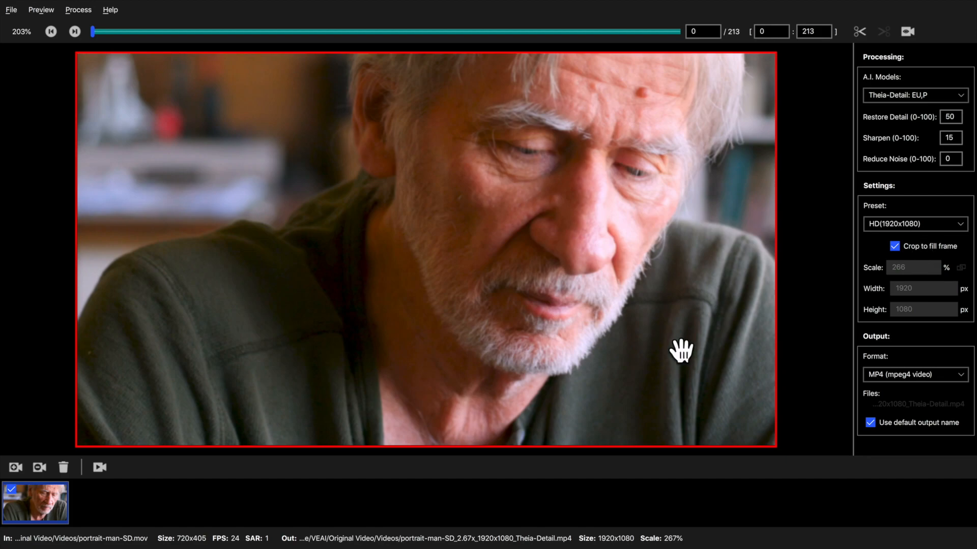
pyautogui.moveTo(99, 467)
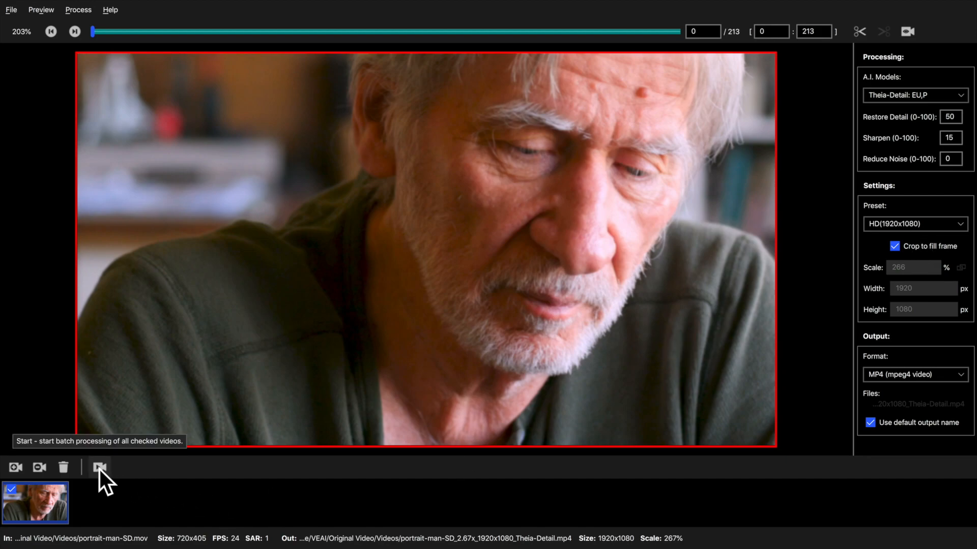
pyautogui.moveTo(450, 330)
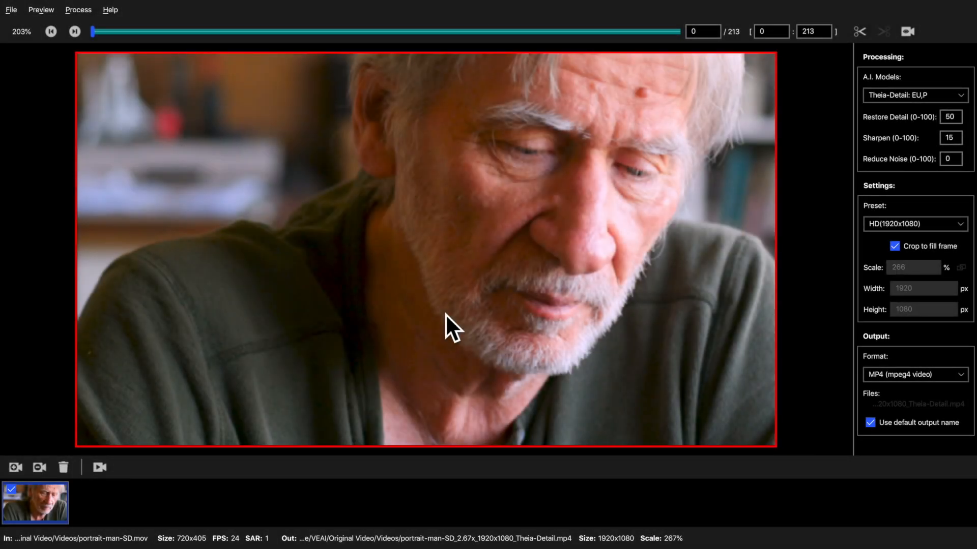
pyautogui.moveTo(915, 122)
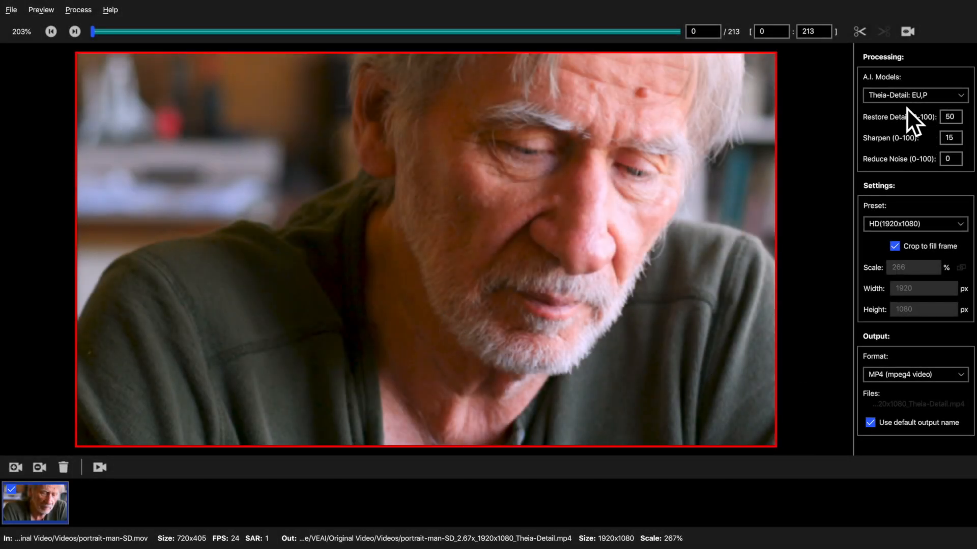
# - Save the Theia-Detail, HD 1920x1080 settings as defaults via Process > Setting as default
pyautogui.click(78, 9)
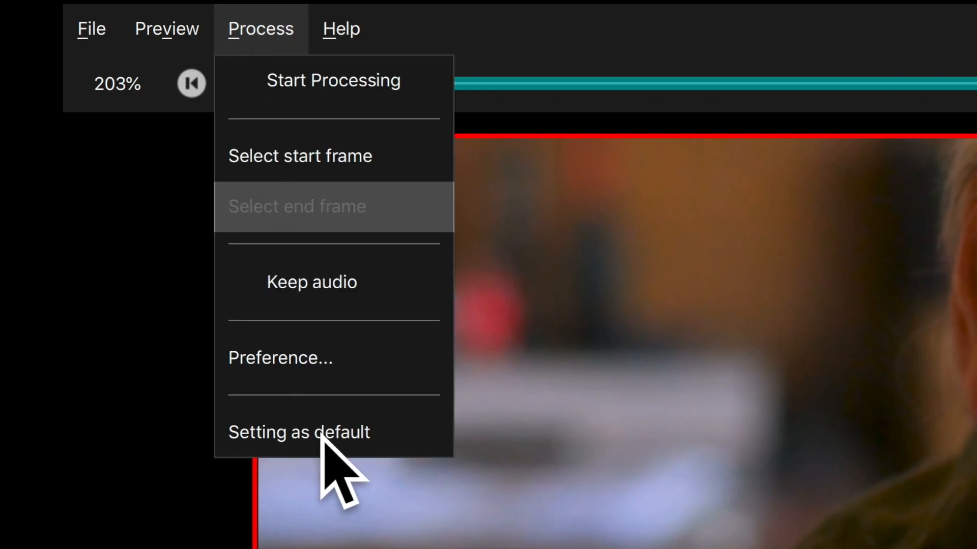
pyautogui.click(299, 432)
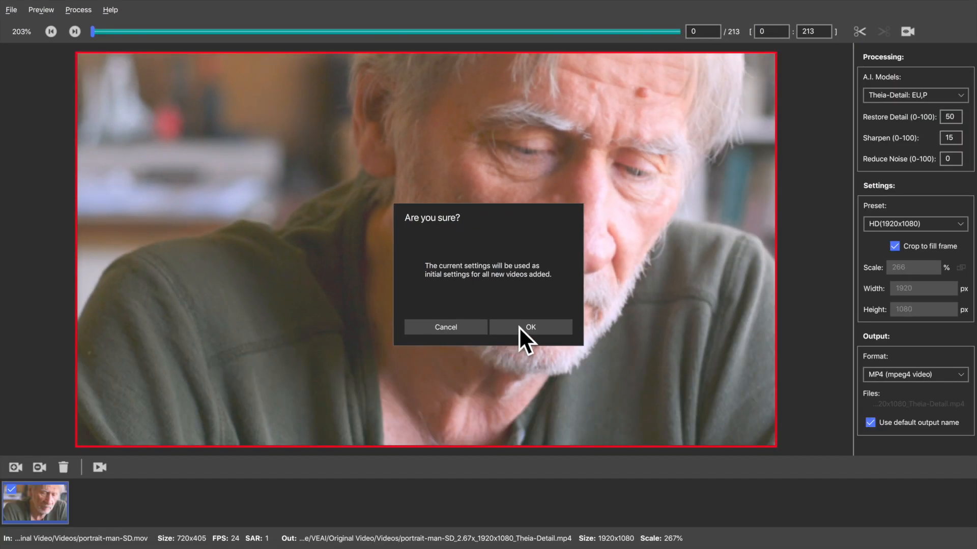
pyautogui.click(529, 327)
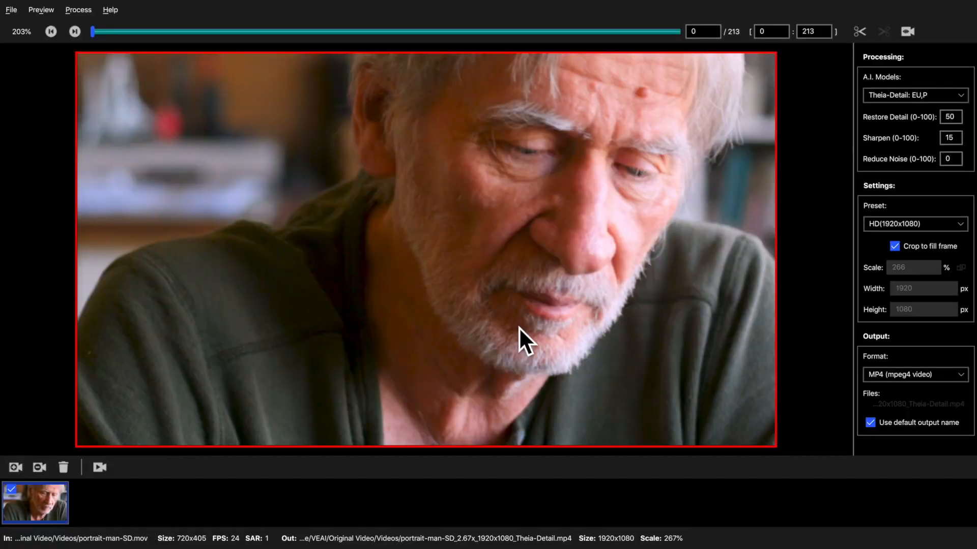
pyautogui.moveTo(847, 221)
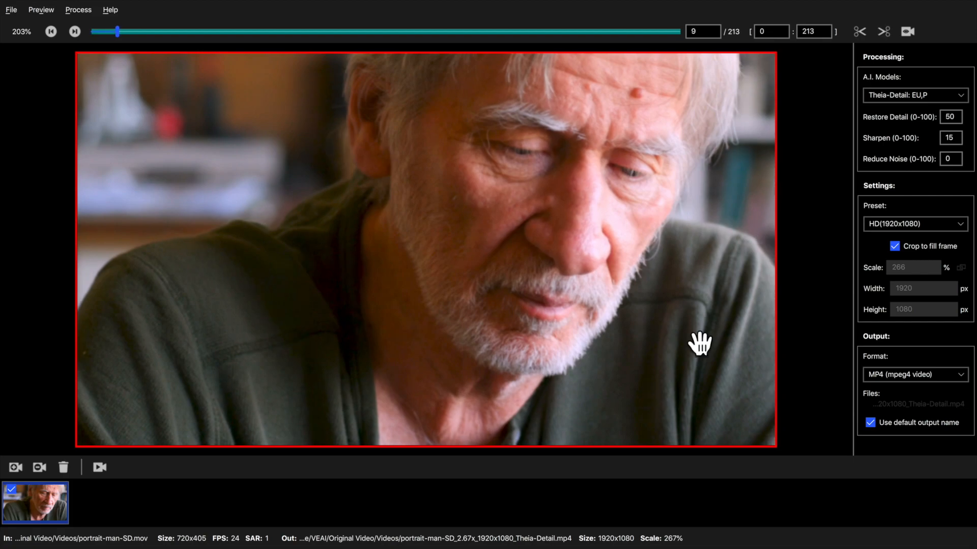
pyautogui.moveTo(122, 495)
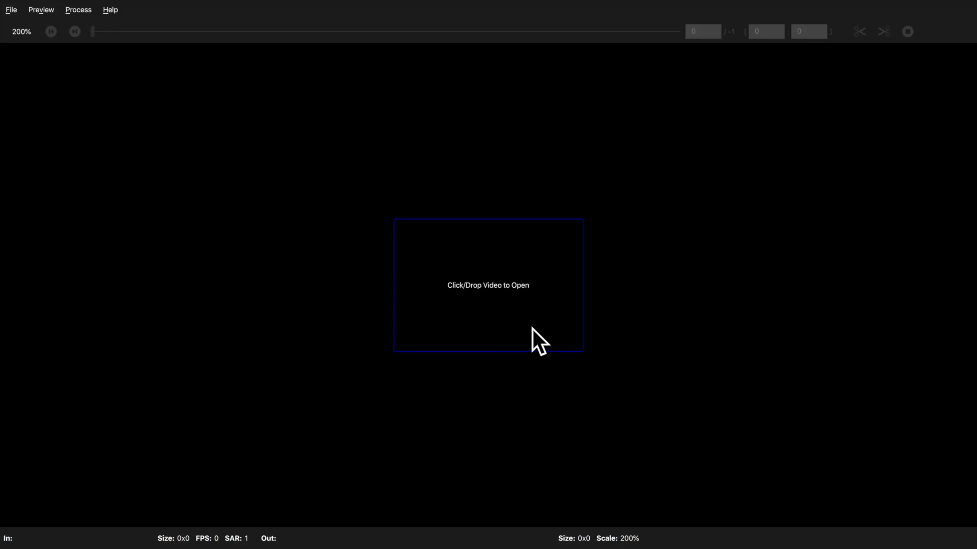
# - Open all thirteen Videos-folder clips and select the asian-girl thumbnail
pyautogui.click(488, 285)
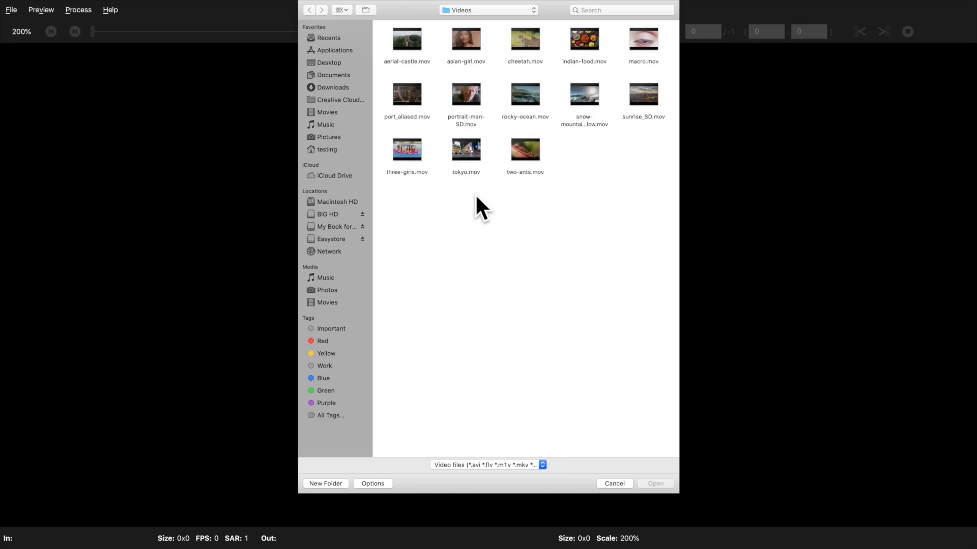
pyautogui.doubleClick(466, 150)
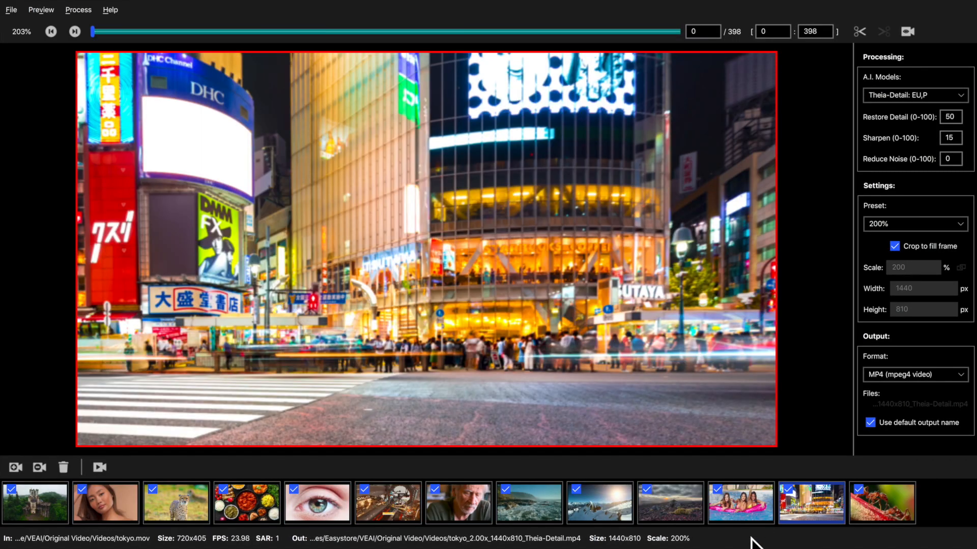
pyautogui.click(105, 502)
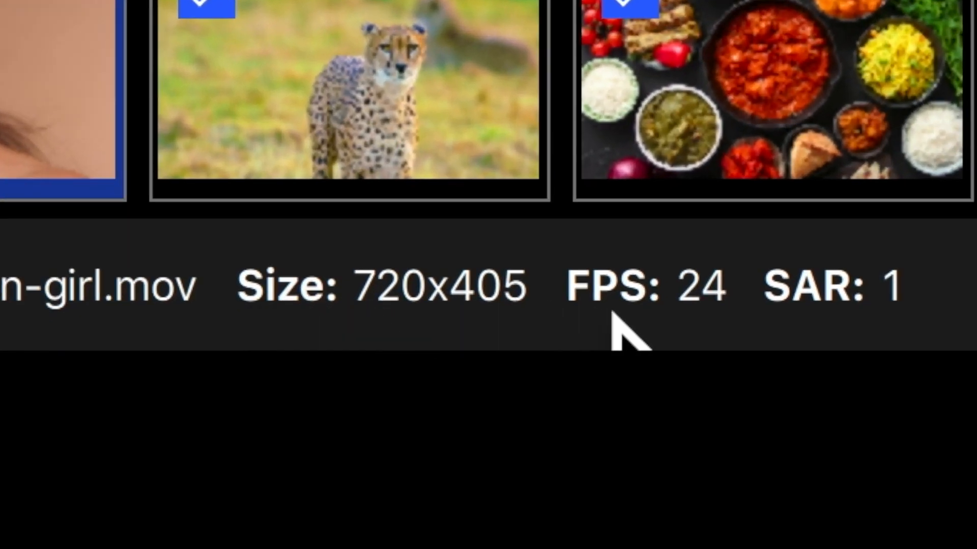
pyautogui.moveTo(744, 343)
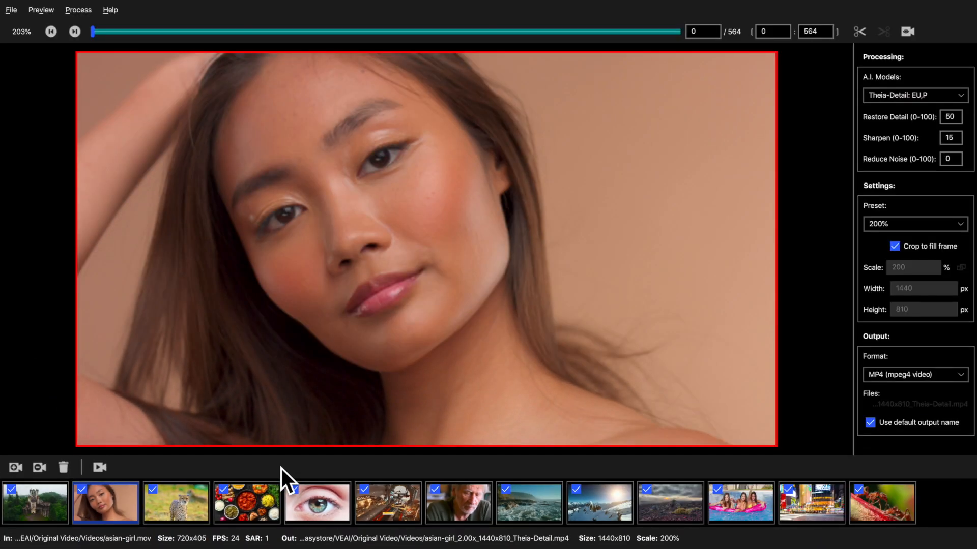
# - Scrub the asian-girl timeline to start at frame 243 and mark frame 305 as end
pyautogui.click(74, 31)
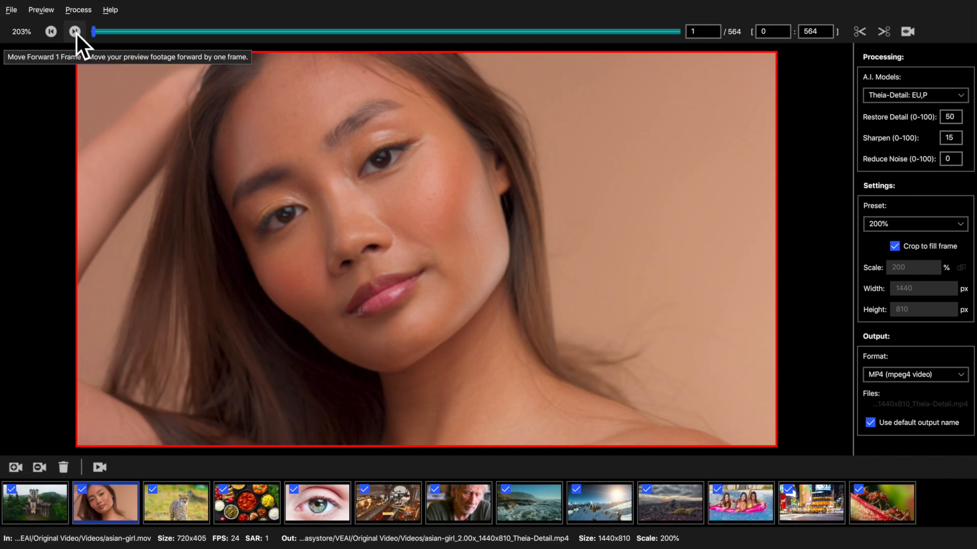
pyautogui.click(75, 31)
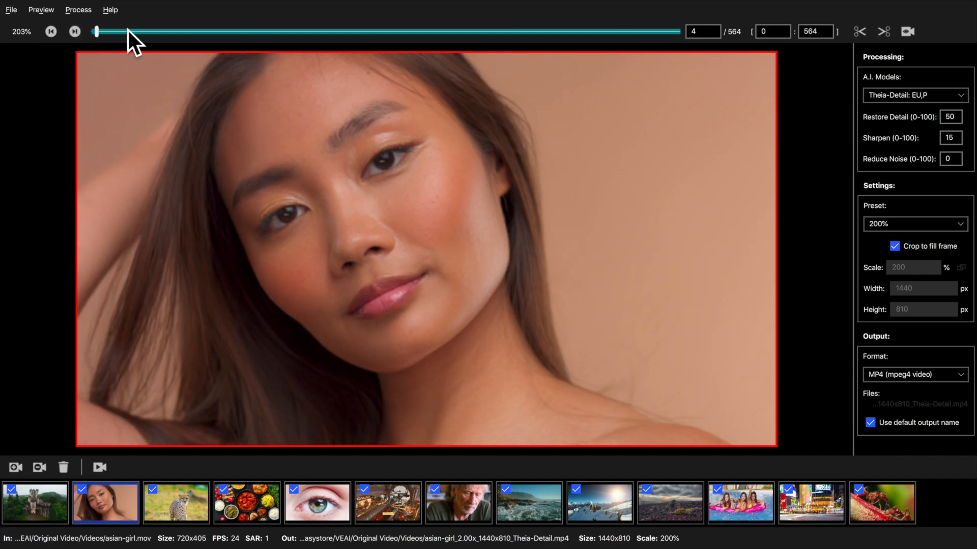
pyautogui.moveTo(95, 31); pyautogui.dragTo(346, 31)
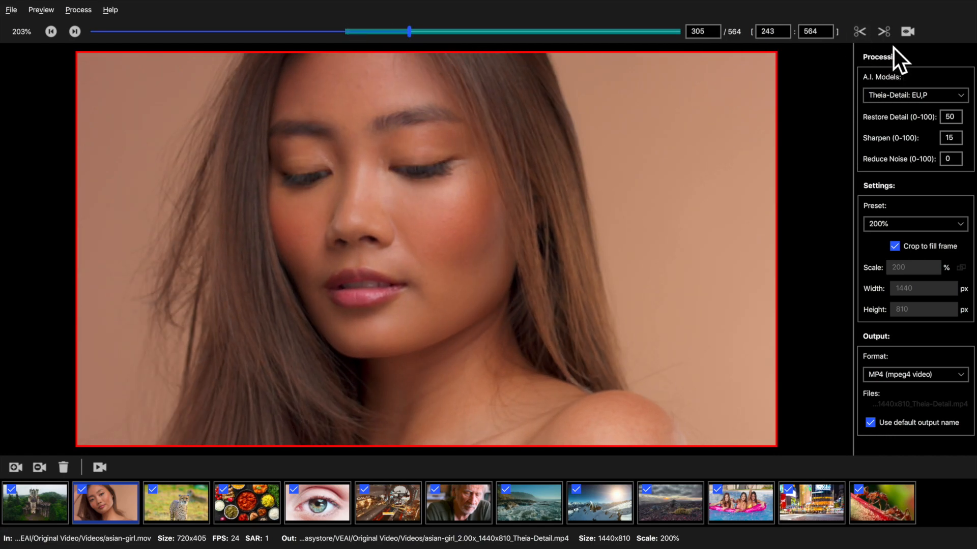
pyautogui.click(883, 31)
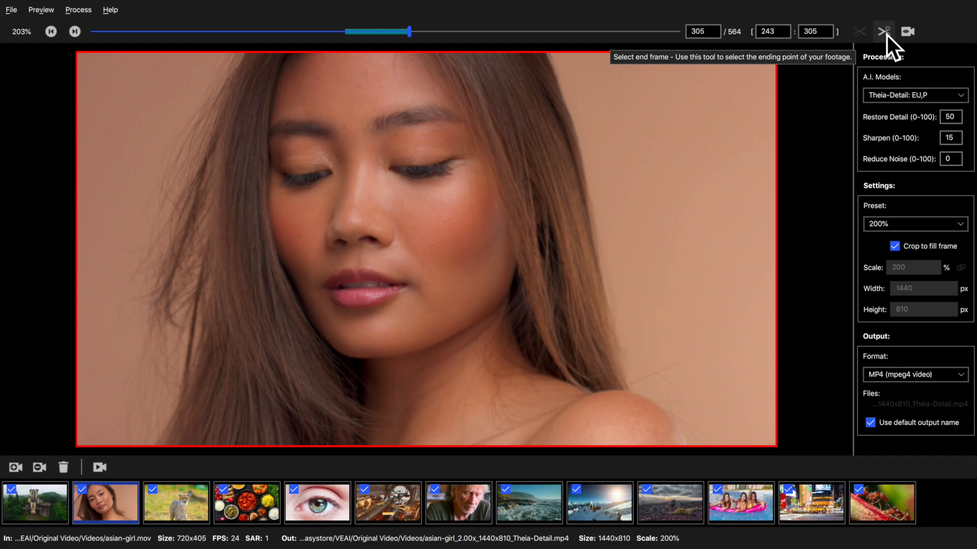
pyautogui.moveTo(510, 222)
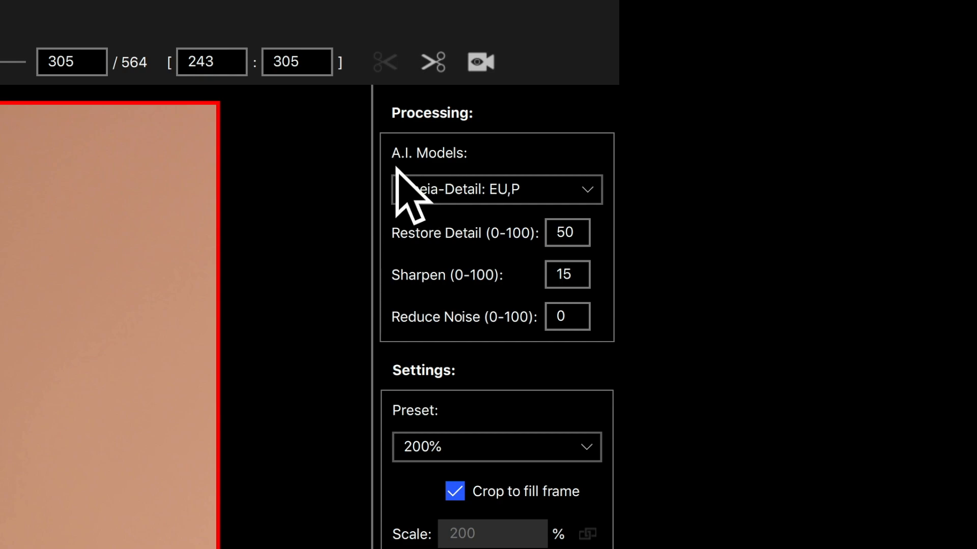
# - Keep Theia-Detail and set the asian-girl clip's preset to 400% (2880x1620)
pyautogui.click(495, 189)
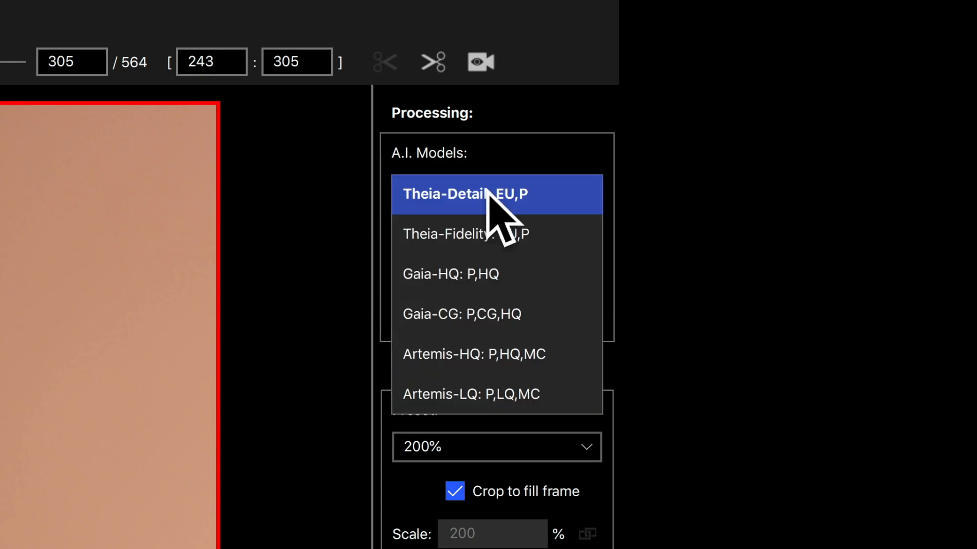
pyautogui.click(463, 194)
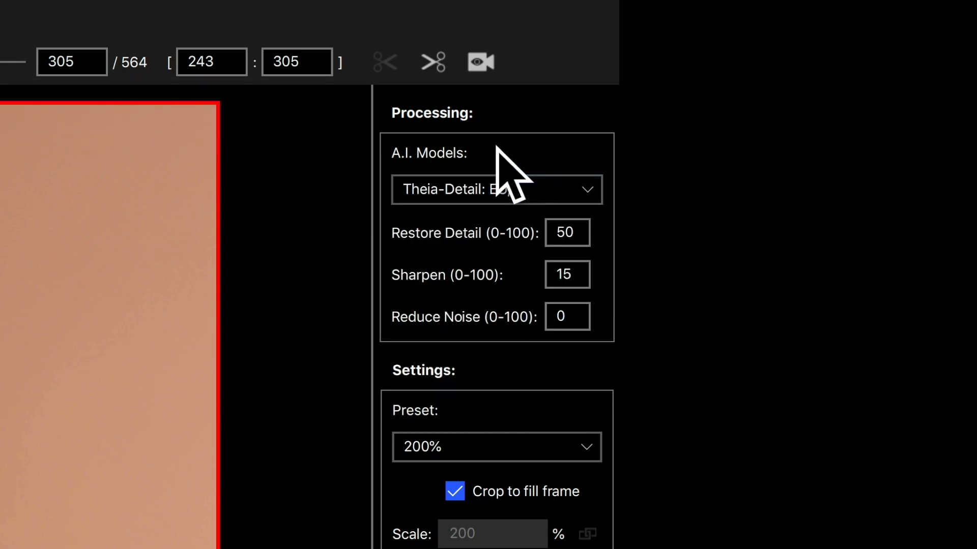
pyautogui.scroll(-3)
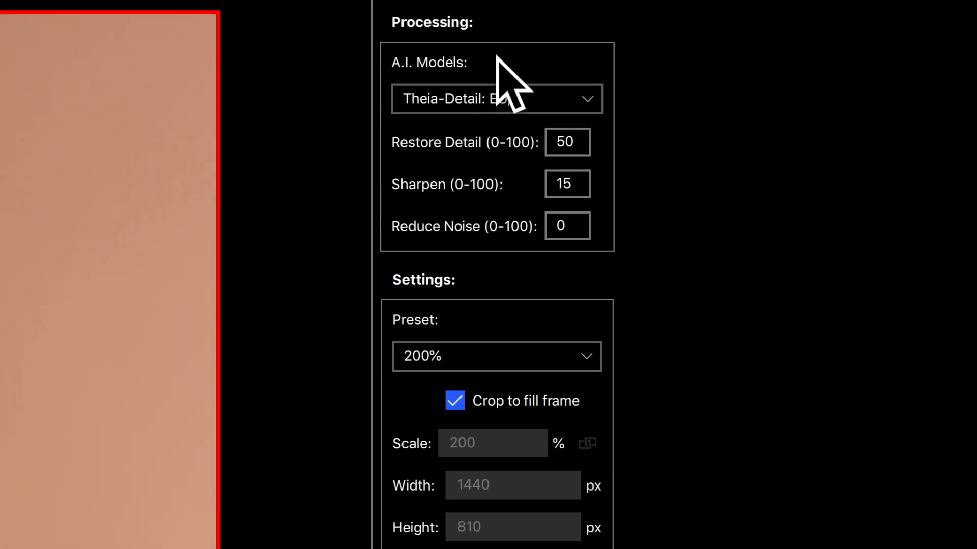
pyautogui.click(496, 356)
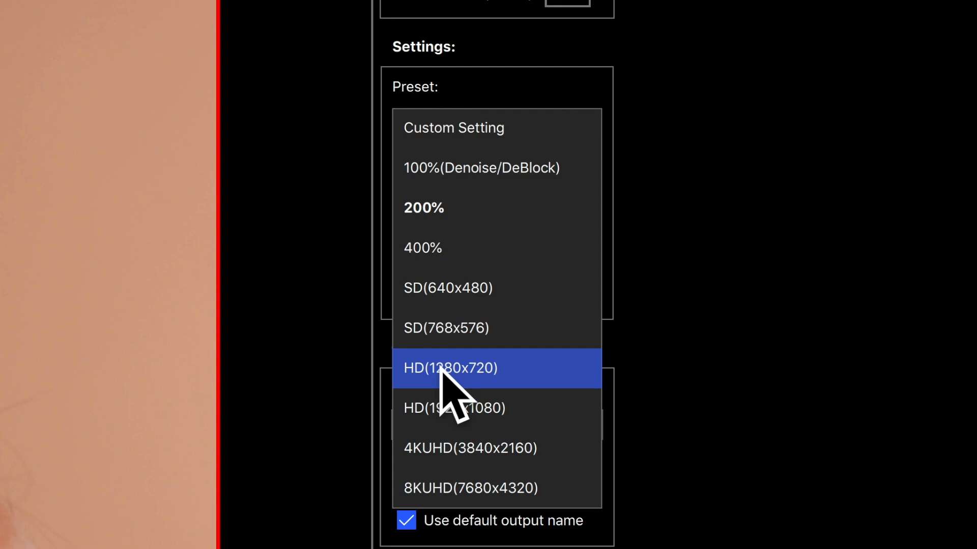
pyautogui.click(422, 247)
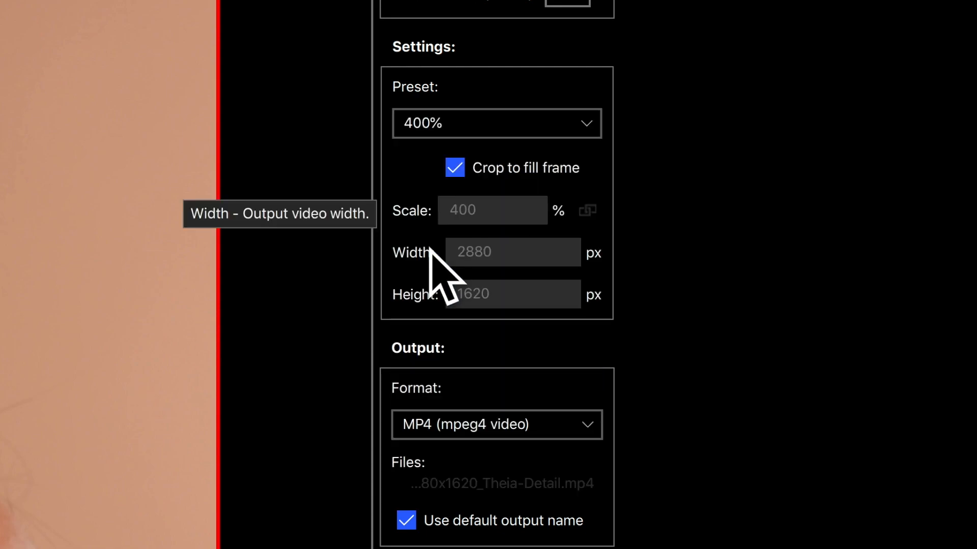
# - Review the output format options, keeping MP4 output
pyautogui.scroll(-3)
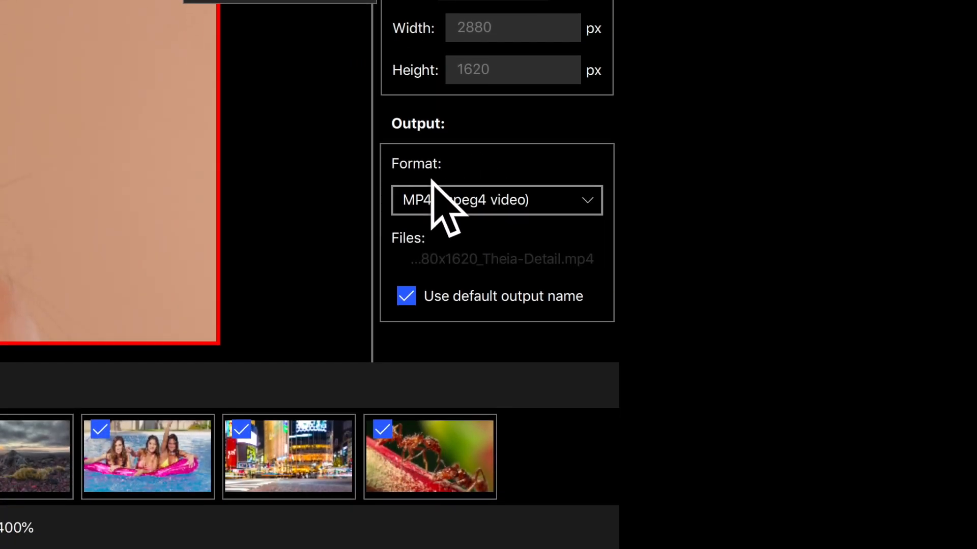
pyautogui.click(495, 200)
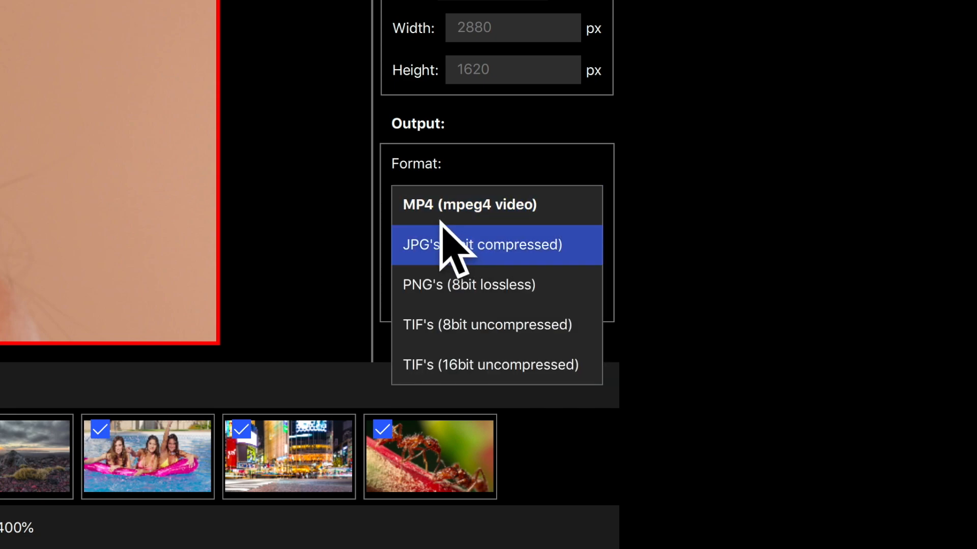
pyautogui.moveTo(486, 261)
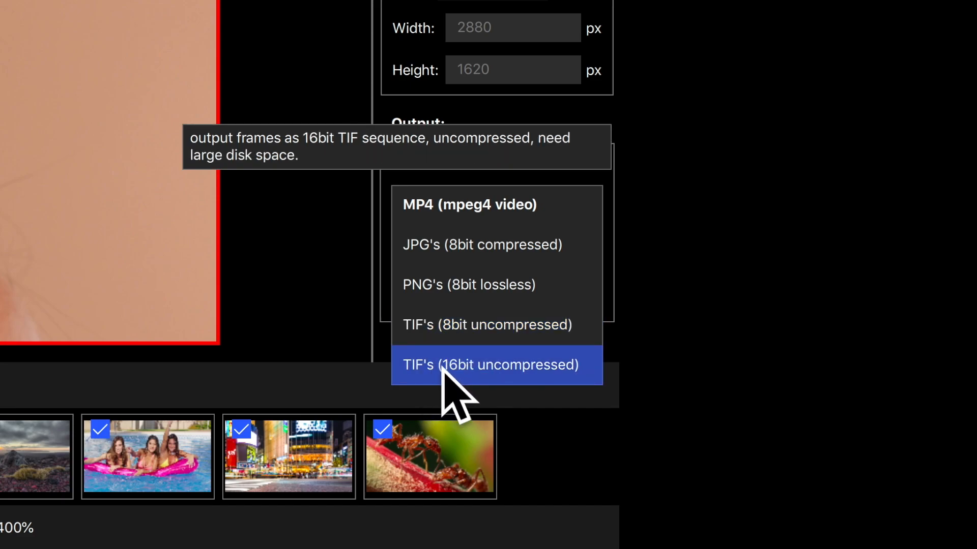
pyautogui.moveTo(492, 386)
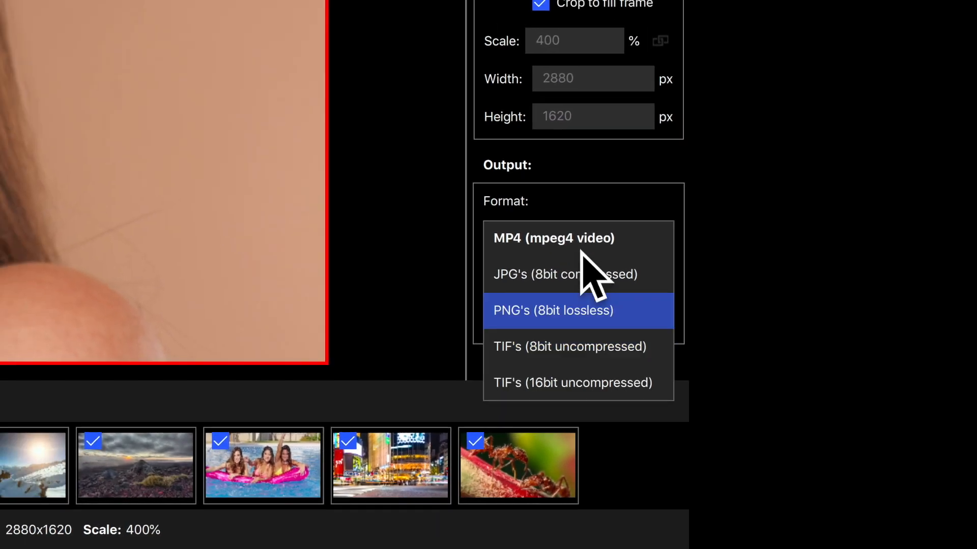
pyautogui.click(554, 238)
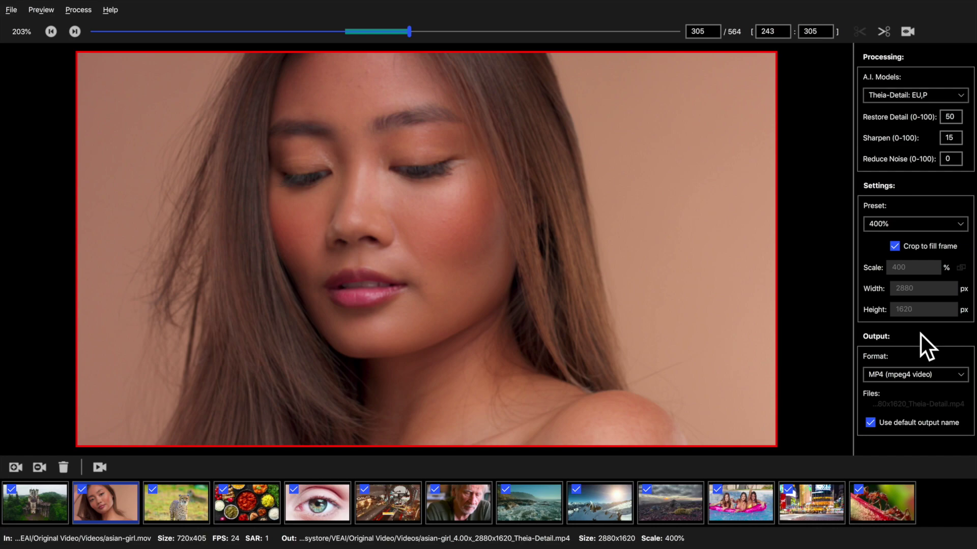
# - Set portrait-man to Gaia-HQ at 400% (2880x1620) and launch the enhanced preview
pyautogui.click(458, 503)
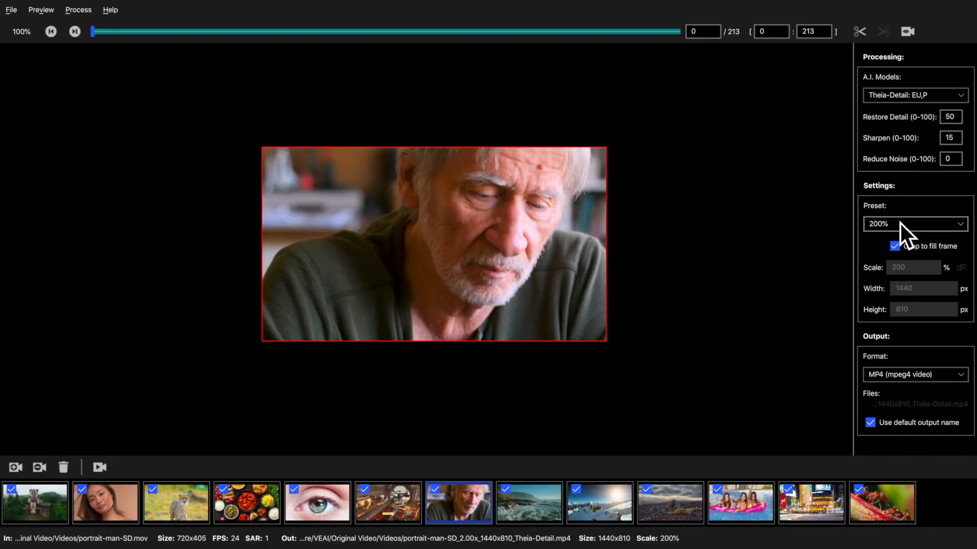
pyautogui.click(913, 223)
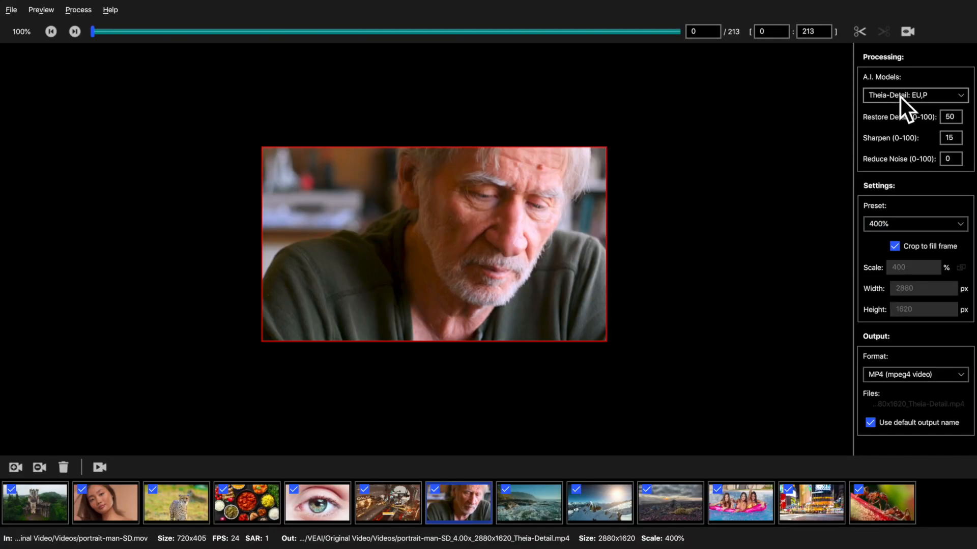
pyautogui.click(914, 95)
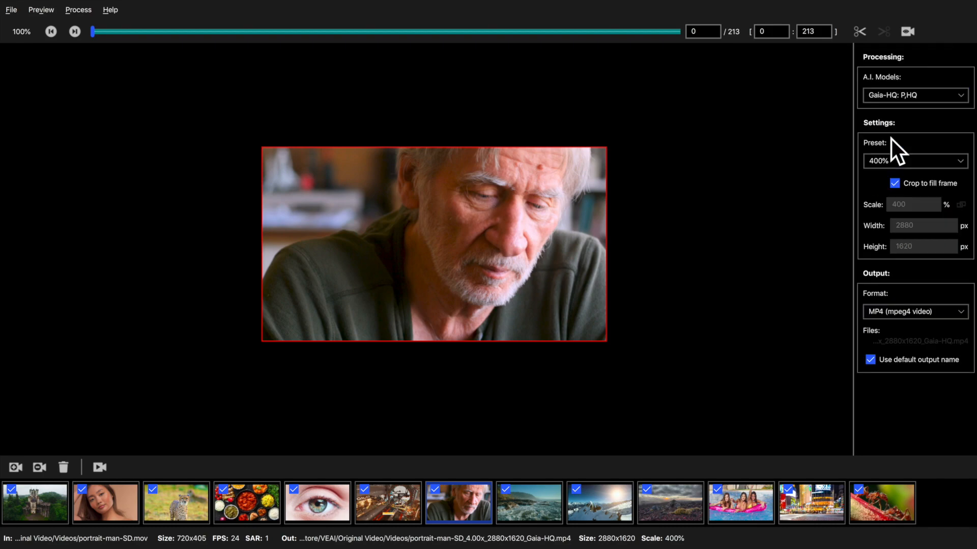
pyautogui.click(906, 32)
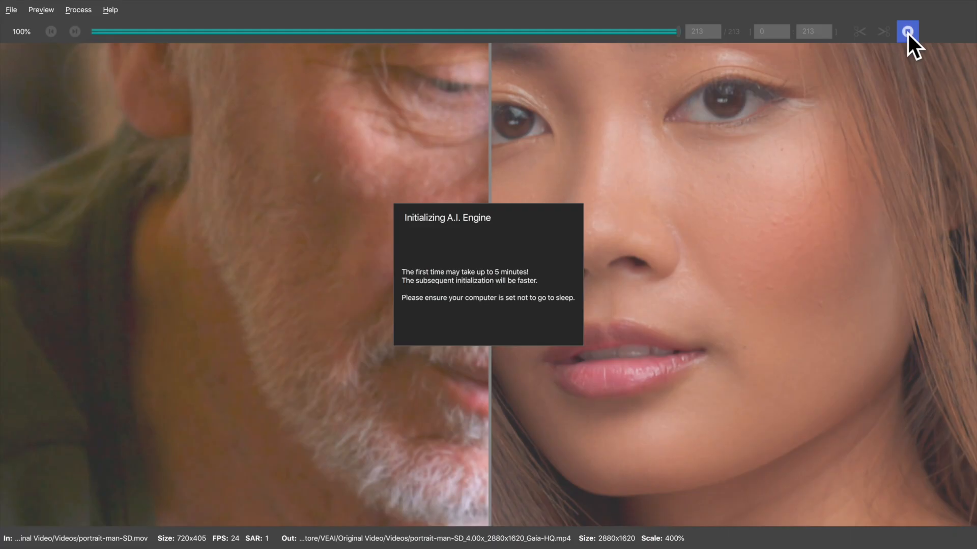
# - Let the Gaia-HQ portrait-man preview render beside the original
pyautogui.click(907, 31)
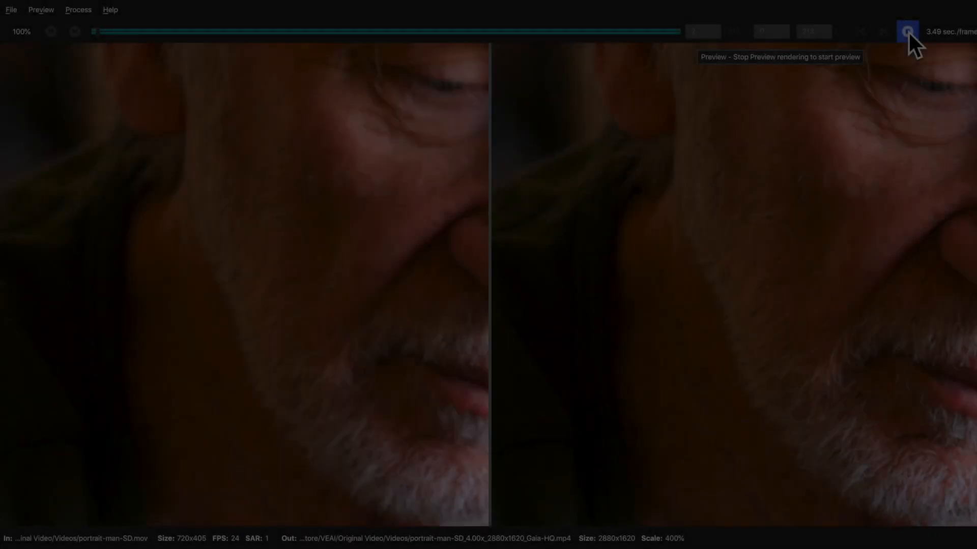
pyautogui.click(907, 31)
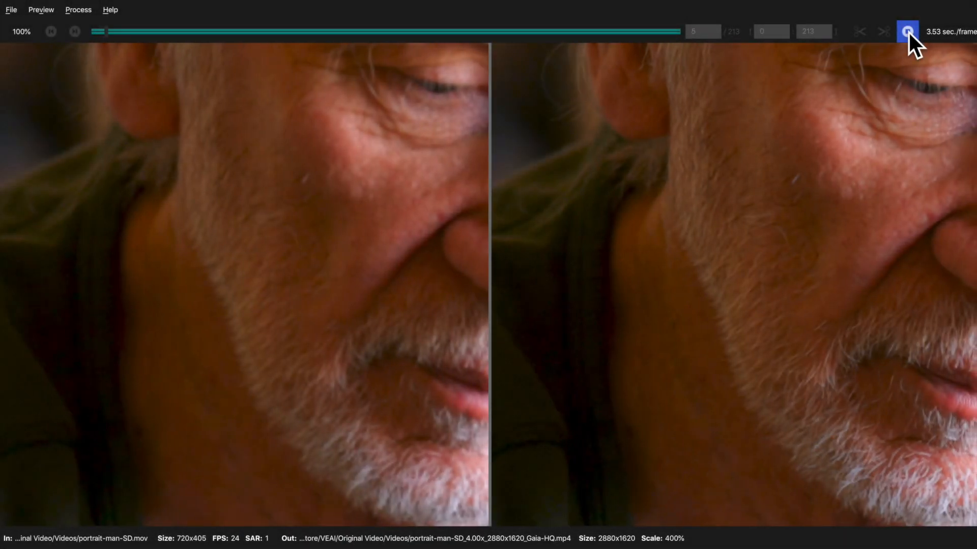
pyautogui.click(906, 31)
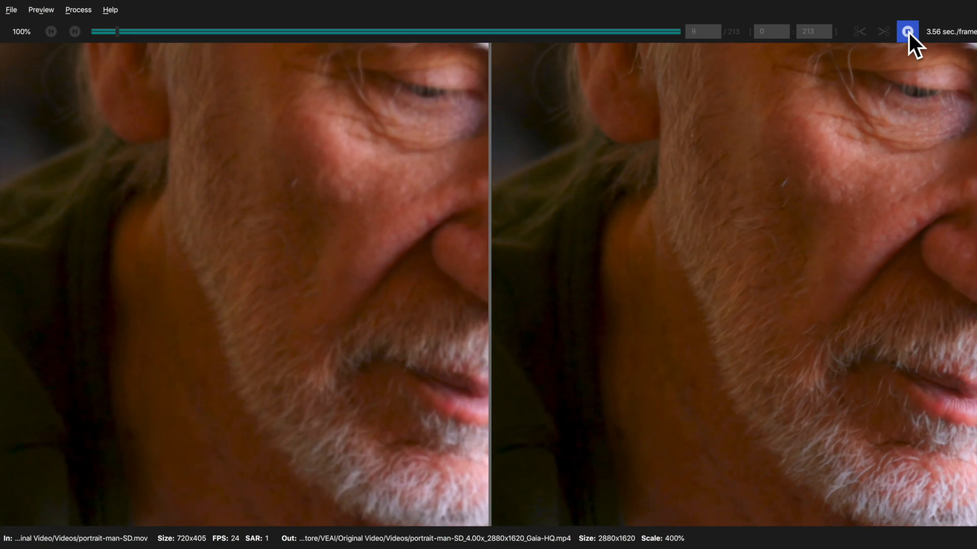
pyautogui.click(907, 31)
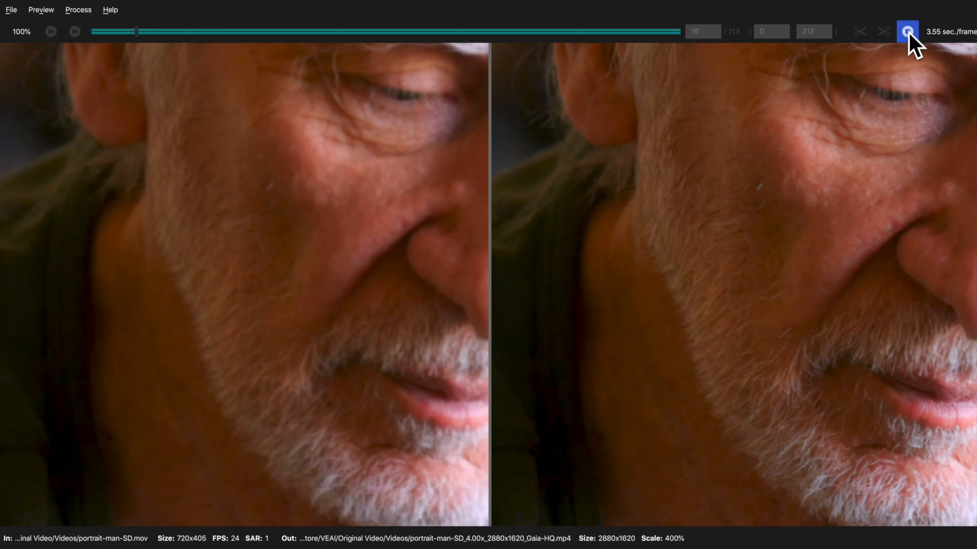
pyautogui.click(907, 32)
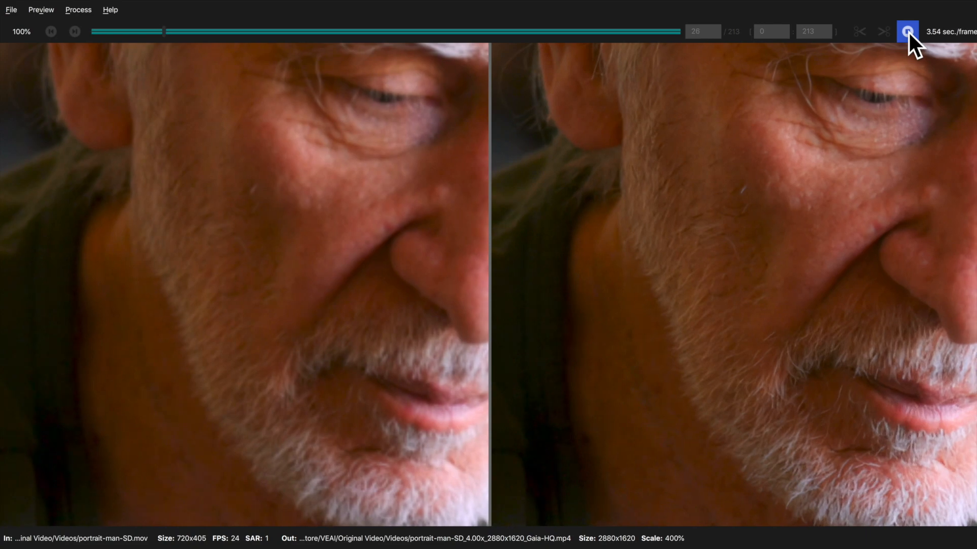
pyautogui.click(907, 31)
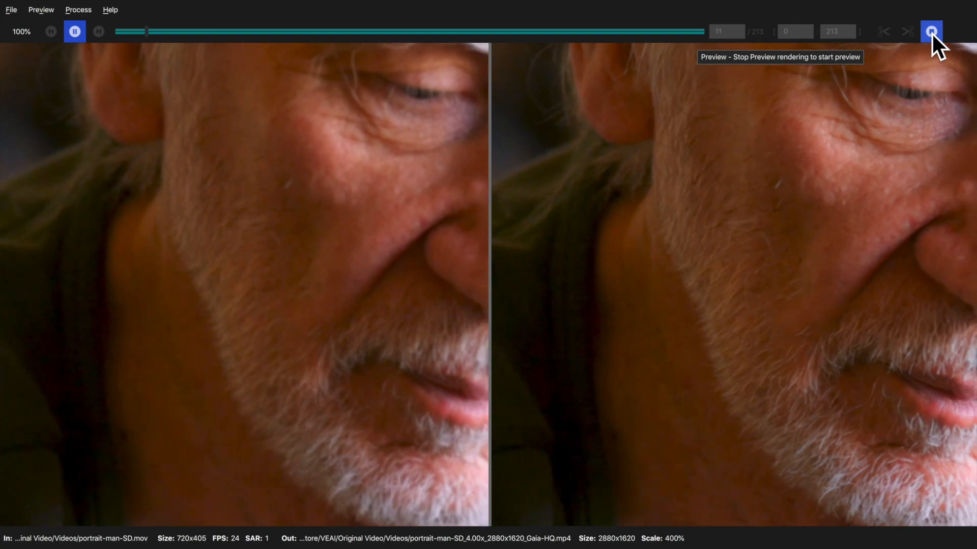
pyautogui.click(930, 31)
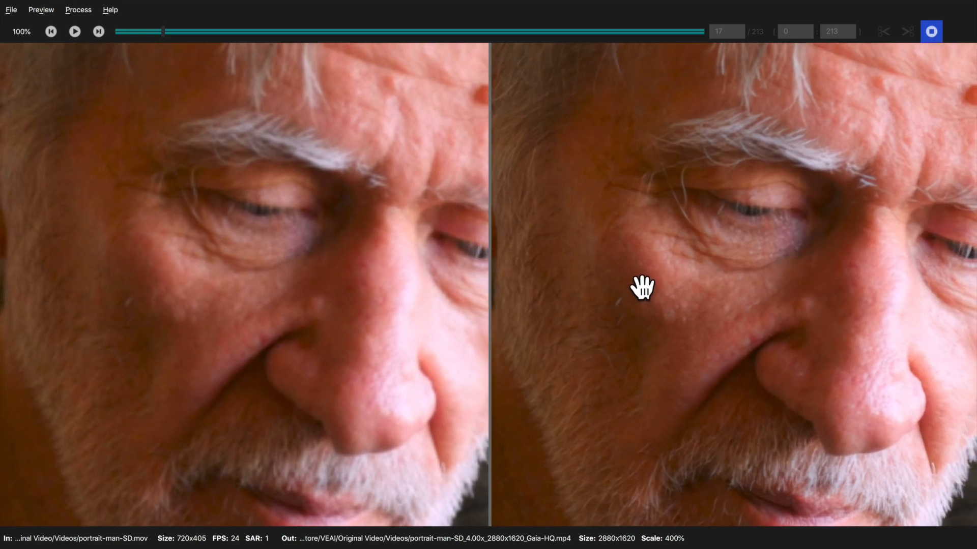
# - Zoom the comparison to 1:2 (200%) to inspect the eye and beard
pyautogui.click(21, 31)
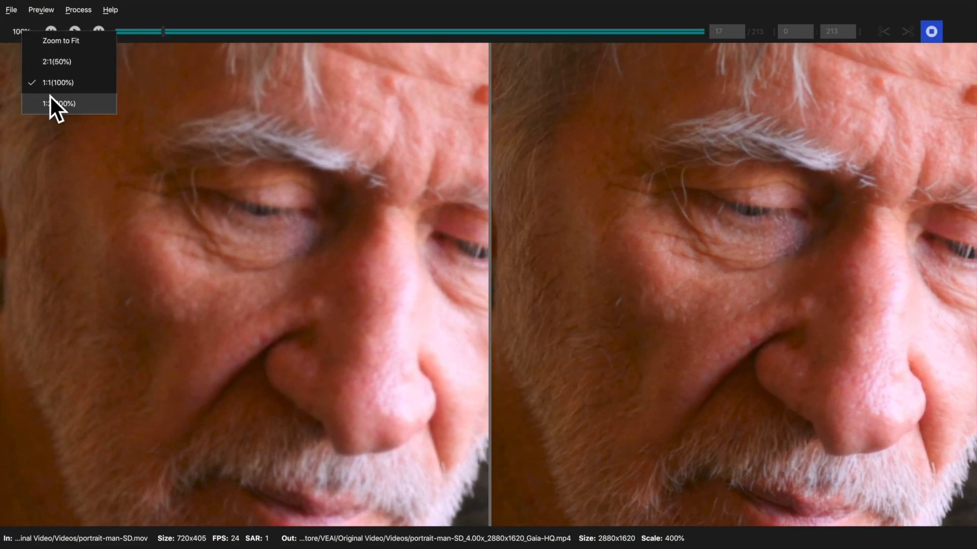
pyautogui.click(58, 103)
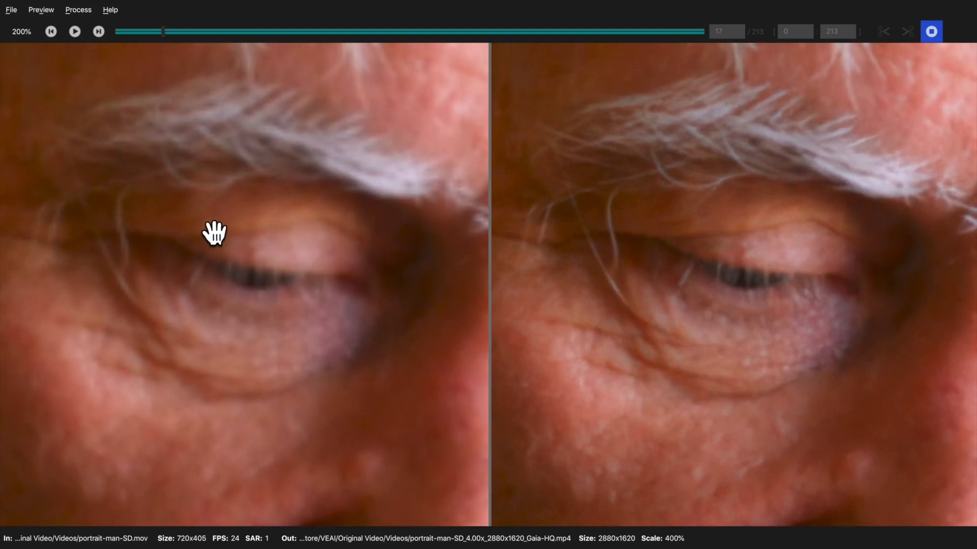
pyautogui.moveTo(321, 393)
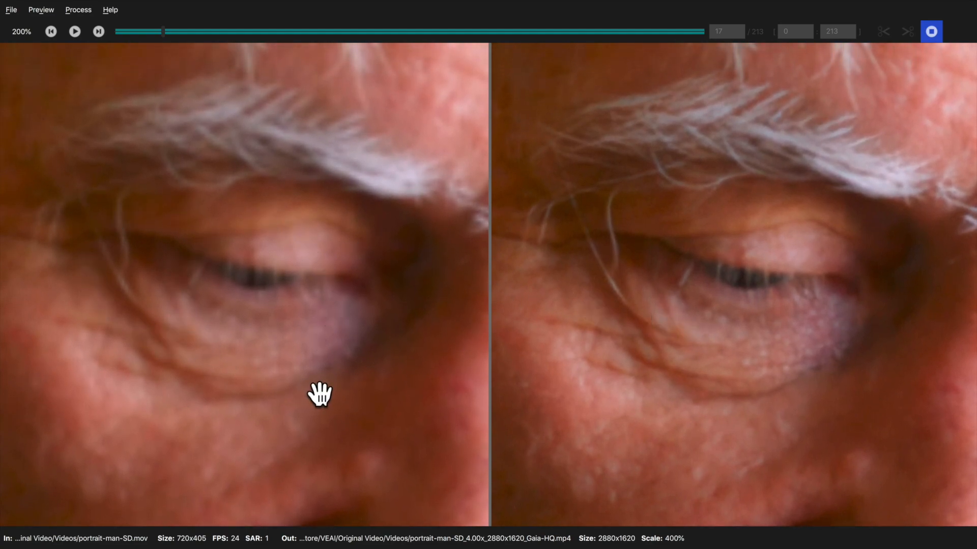
pyautogui.moveTo(227, 321)
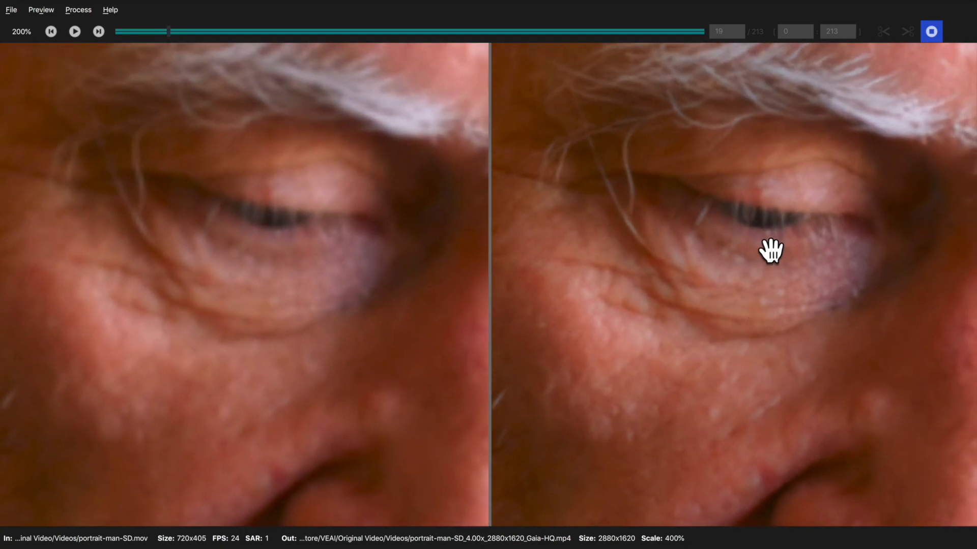
pyautogui.moveTo(742, 358)
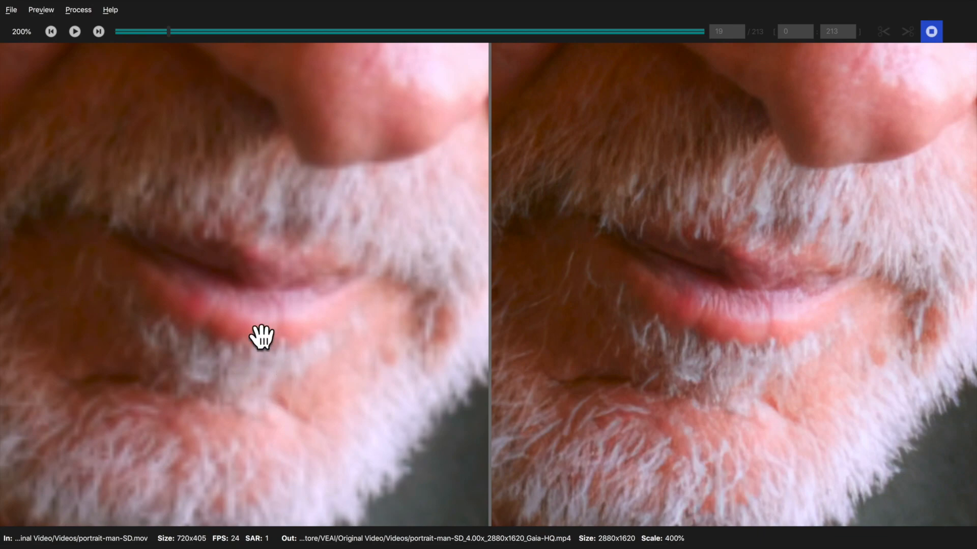
pyautogui.moveTo(788, 372)
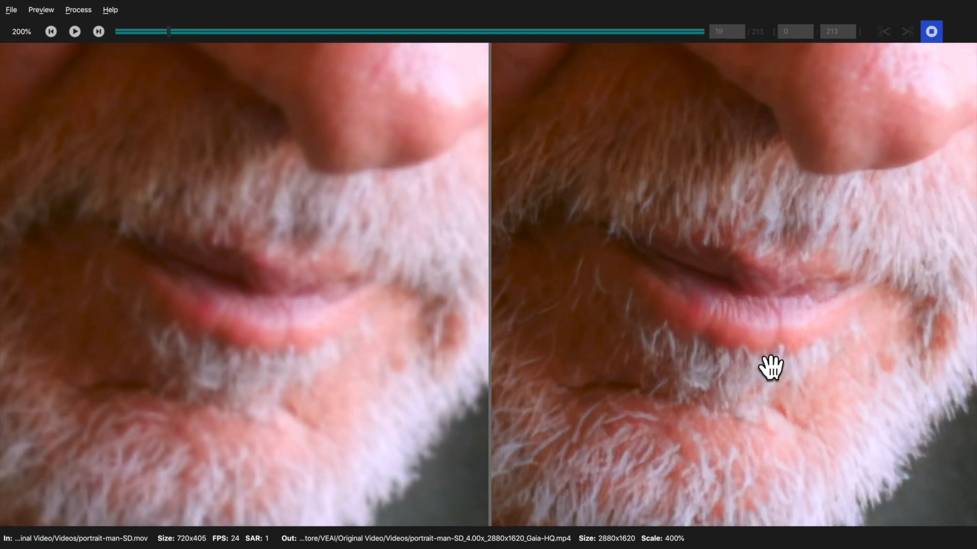
pyautogui.moveTo(712, 325)
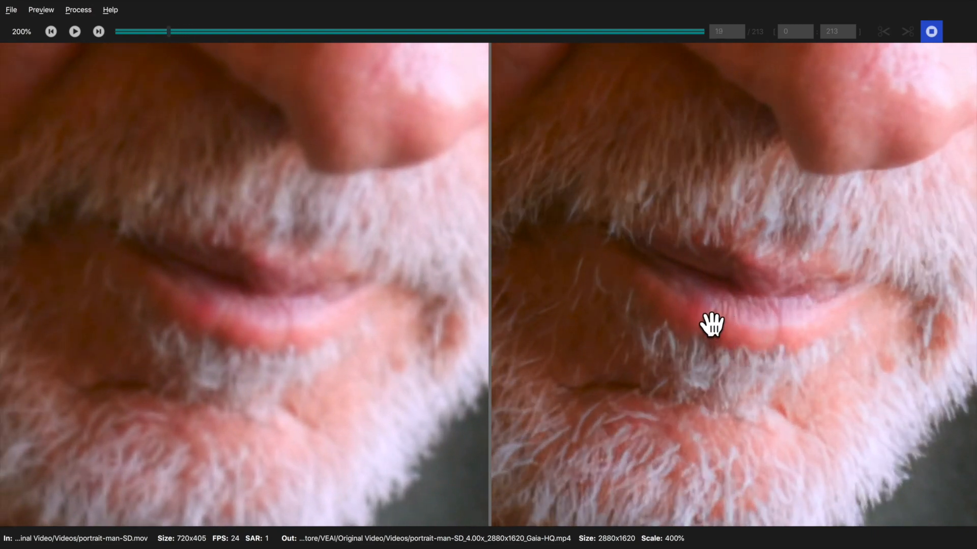
pyautogui.moveTo(756, 360)
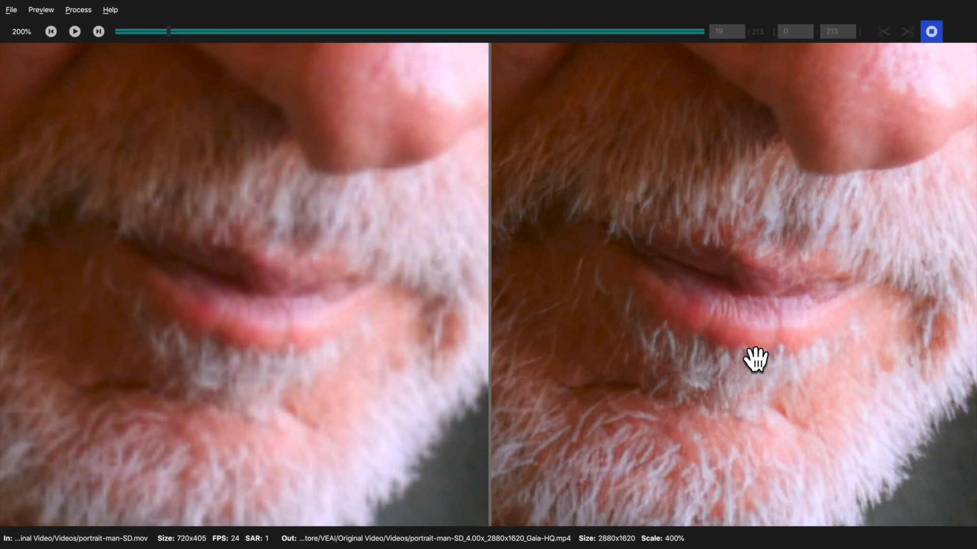
# - Return the zoom to 100% and stop the portrait-man preview
pyautogui.click(41, 9)
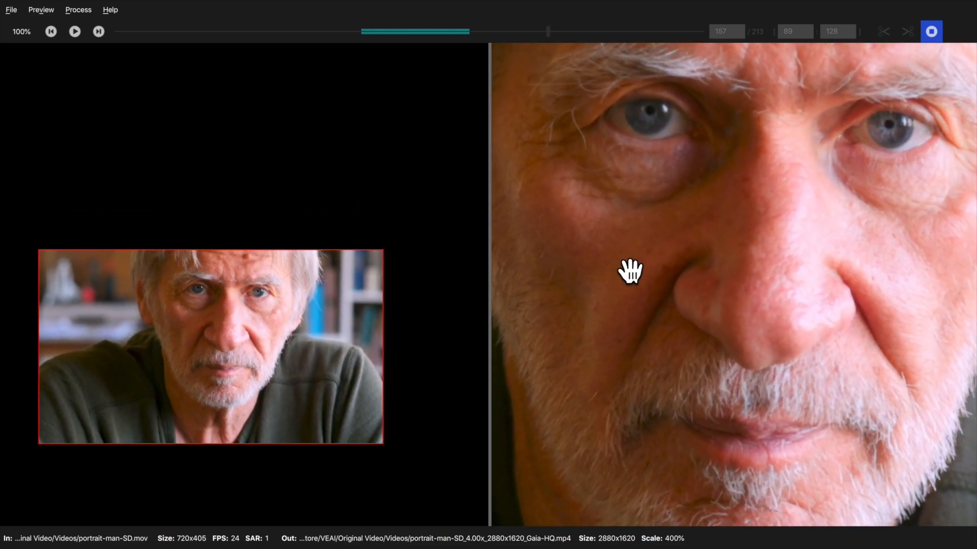
pyautogui.moveTo(733, 277)
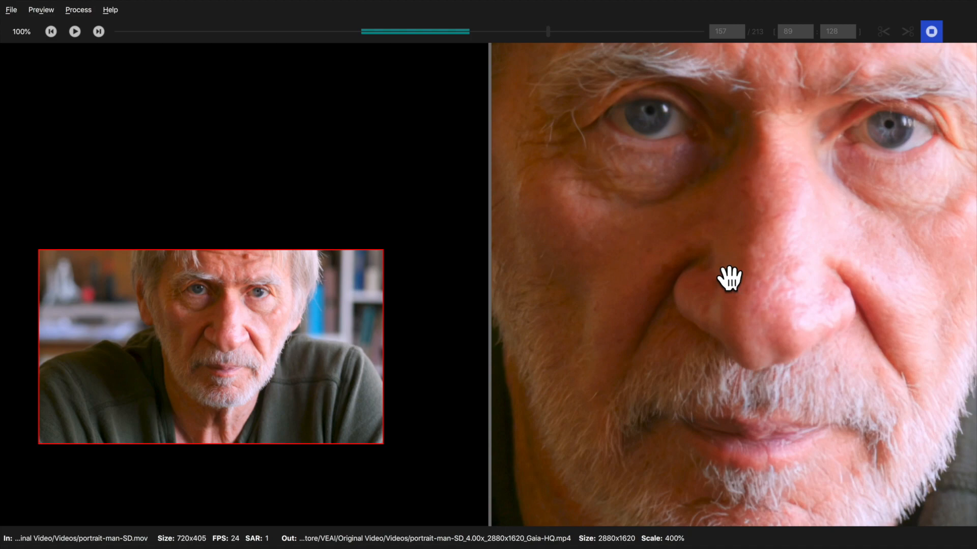
pyautogui.moveTo(931, 31)
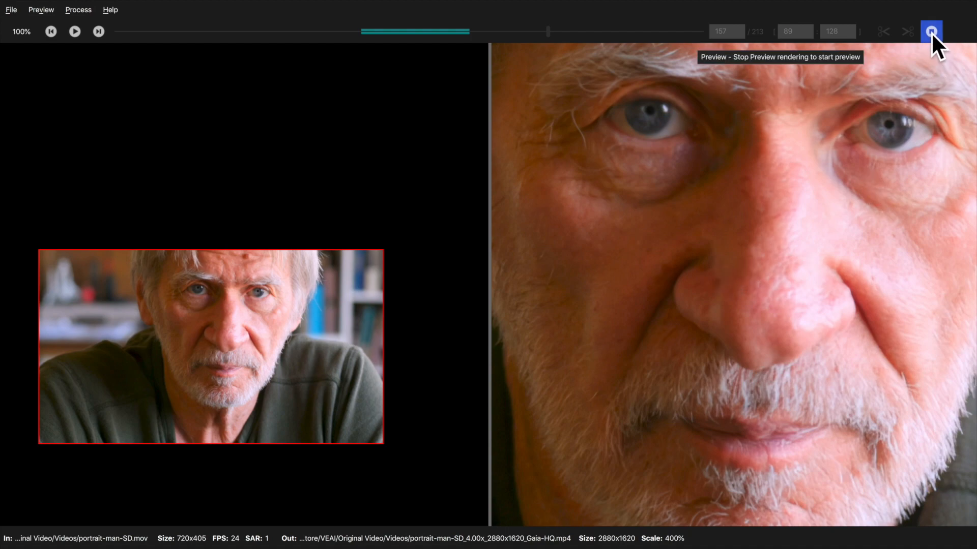
pyautogui.click(930, 31)
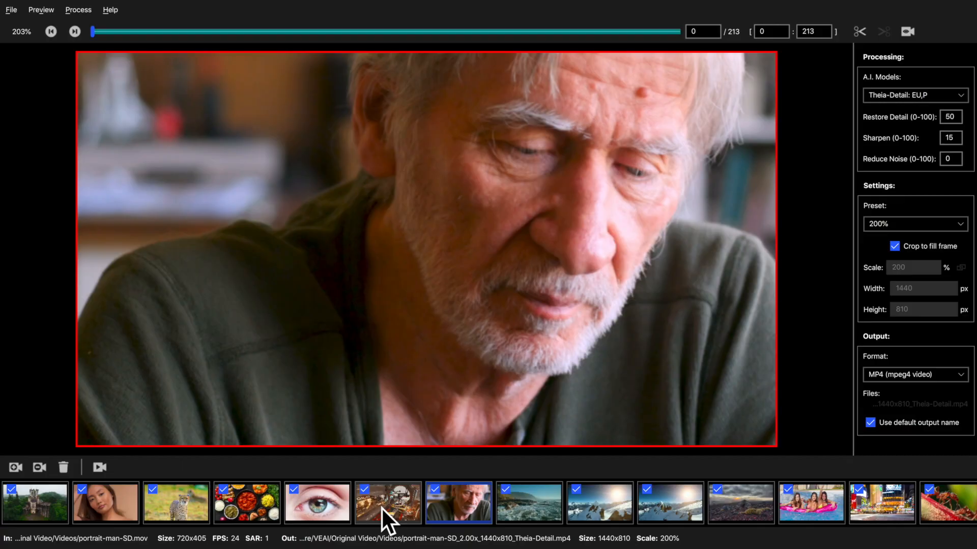
# - Set the port_aliased spaceship clip to Gaia-CG: P,CG,HQ and show its side-by-side preview
pyautogui.click(388, 502)
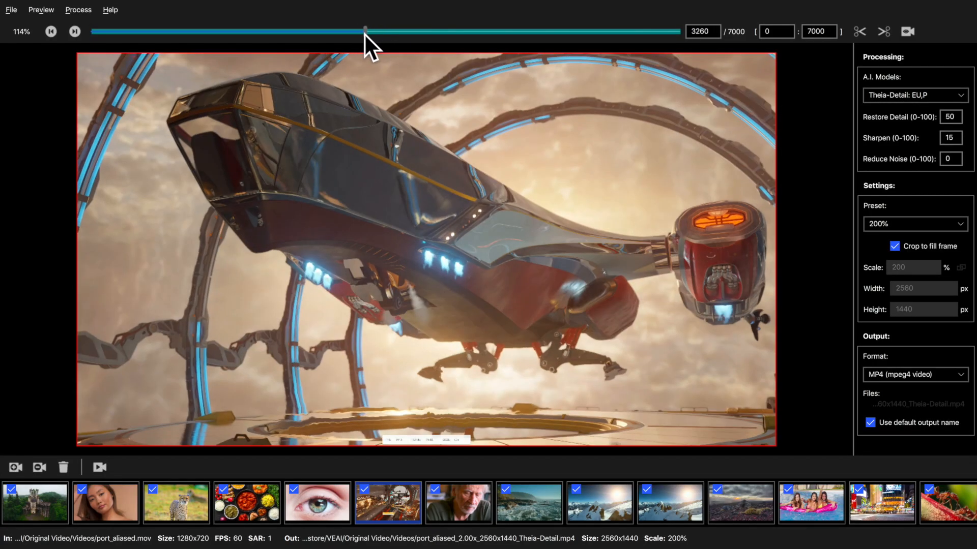
pyautogui.click(915, 95)
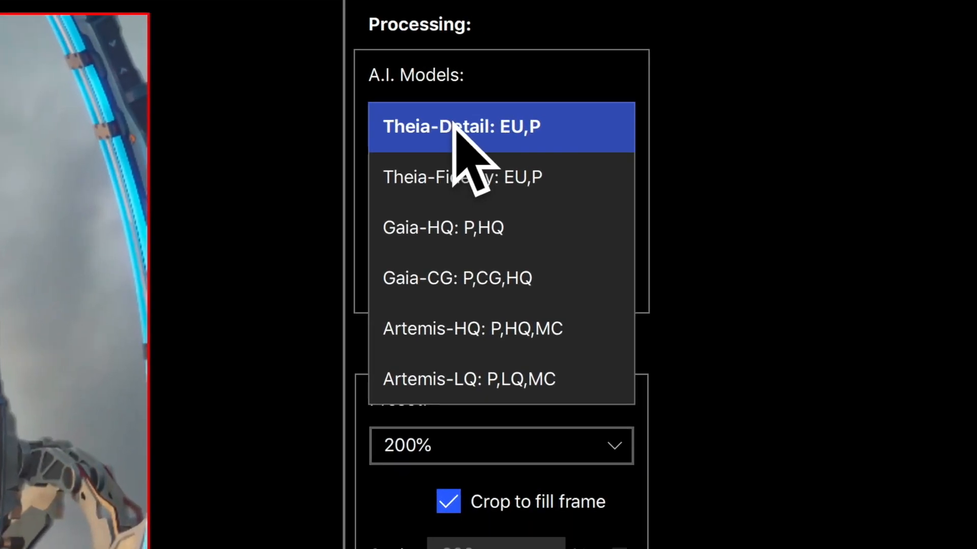
pyautogui.click(456, 277)
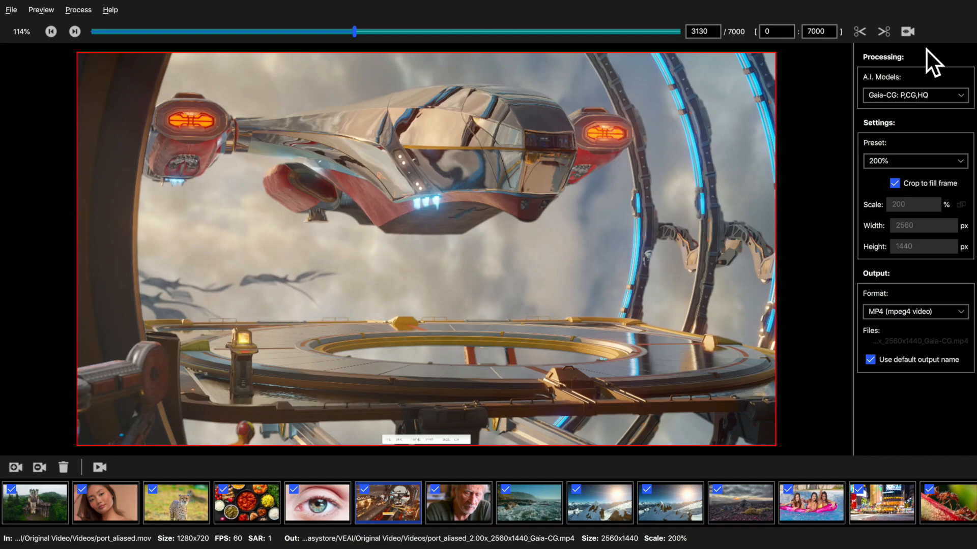
pyautogui.click(907, 31)
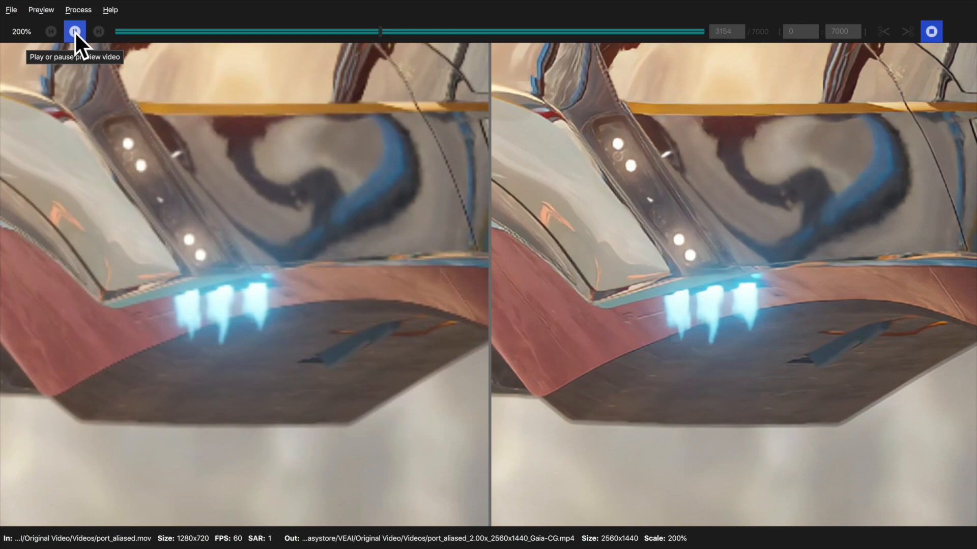
pyautogui.click(74, 31)
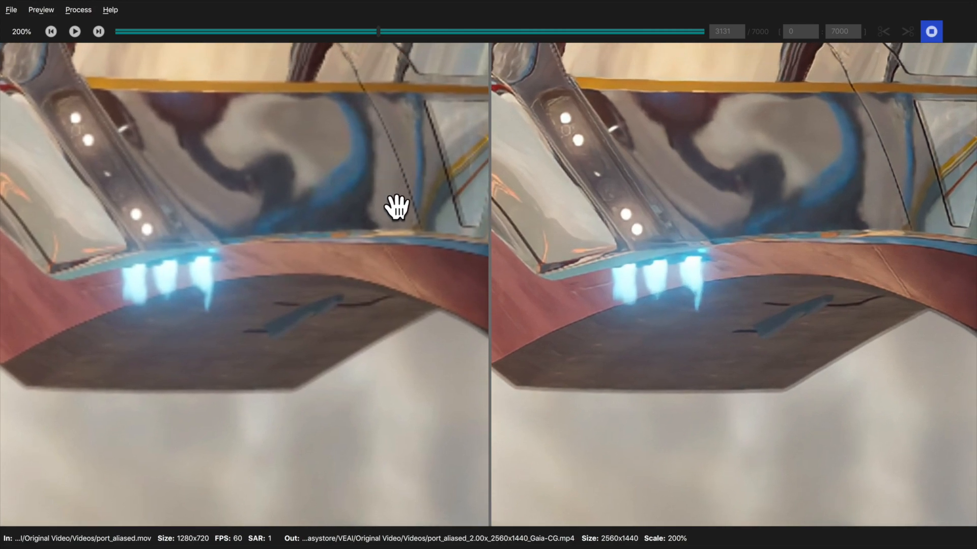
pyautogui.moveTo(857, 238)
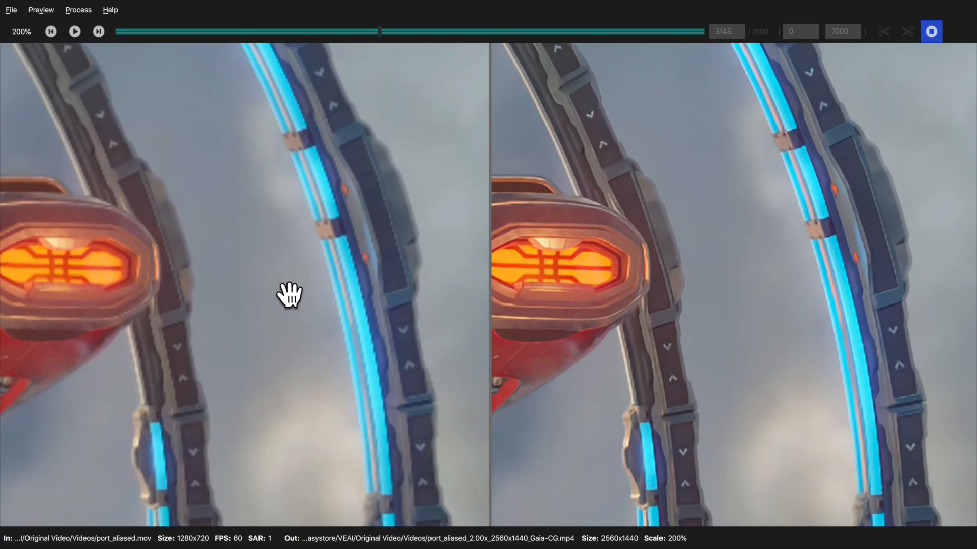
pyautogui.click(597, 503)
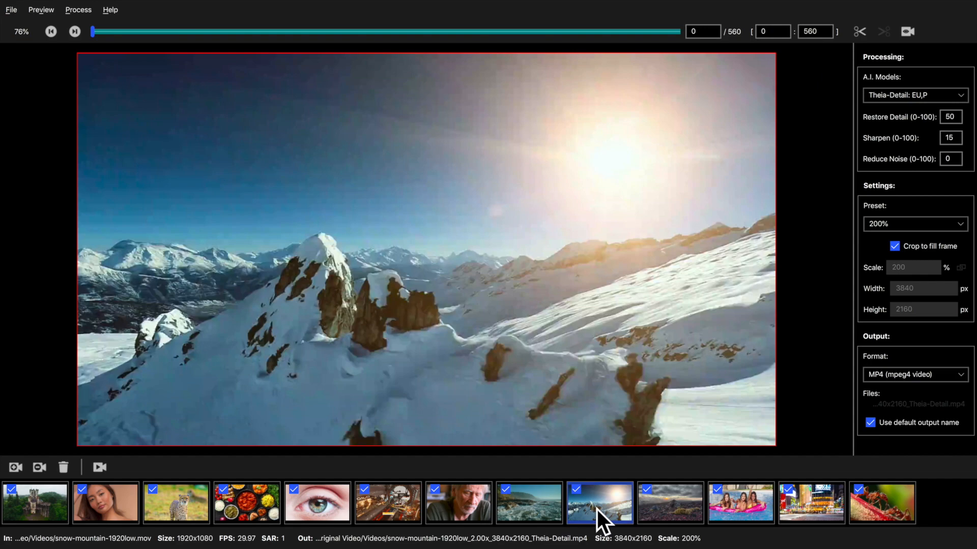
pyautogui.moveTo(417, 315)
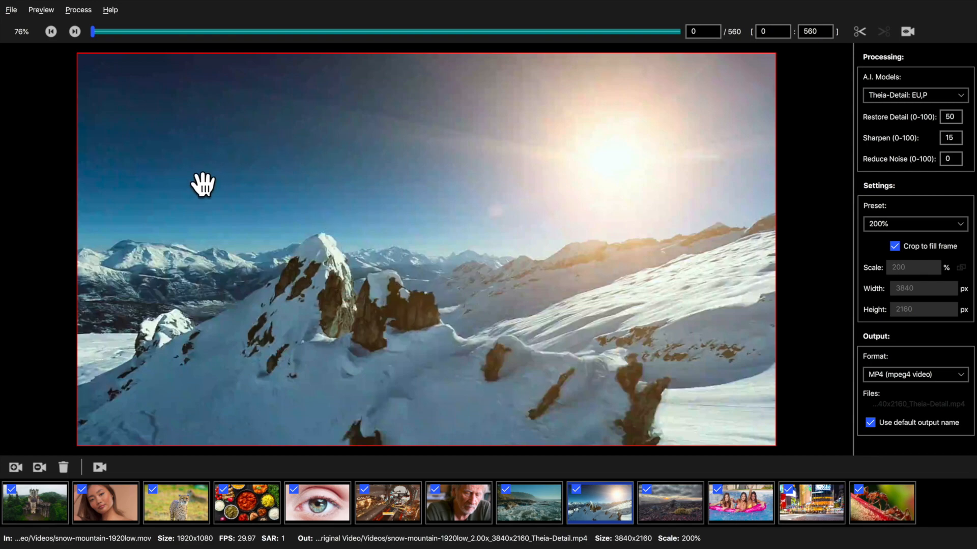
pyautogui.moveTo(371, 169)
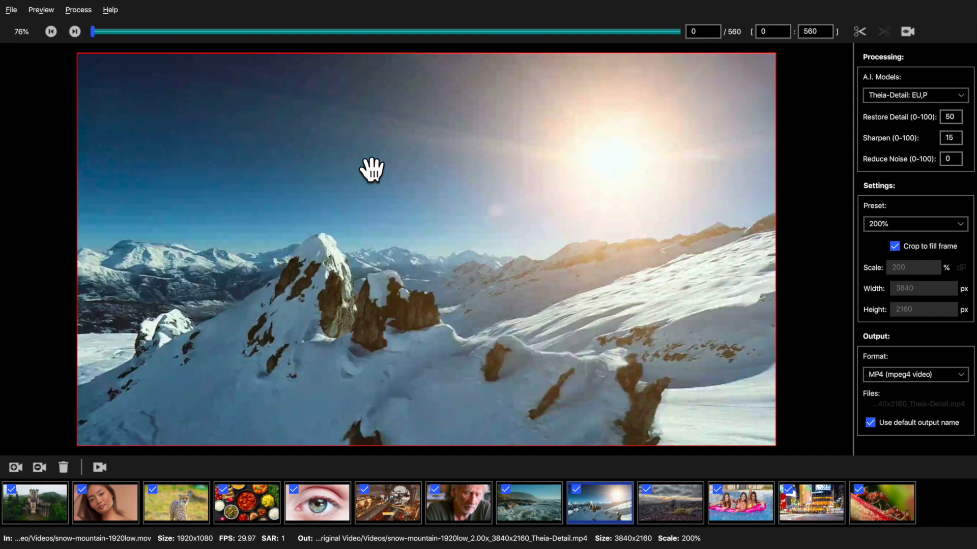
pyautogui.moveTo(439, 338)
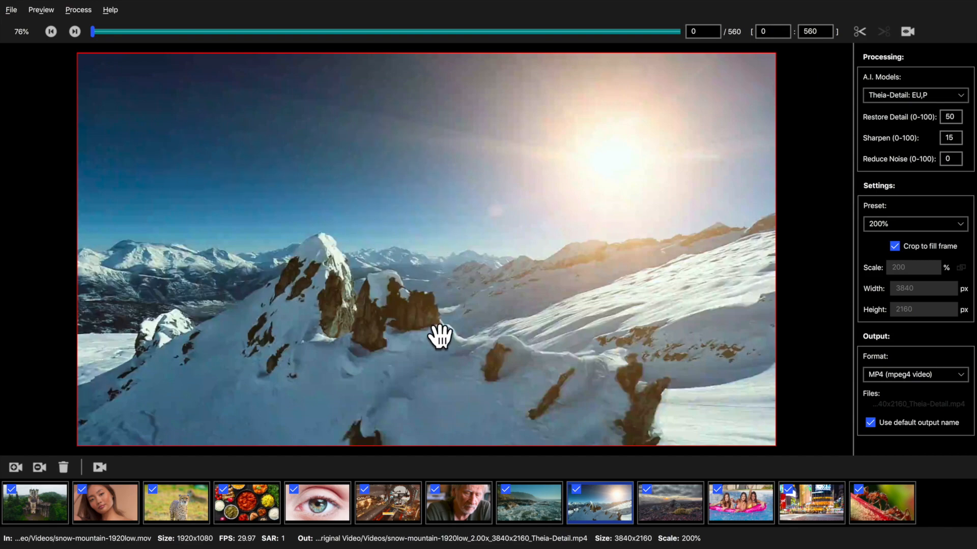
pyautogui.moveTo(435, 336)
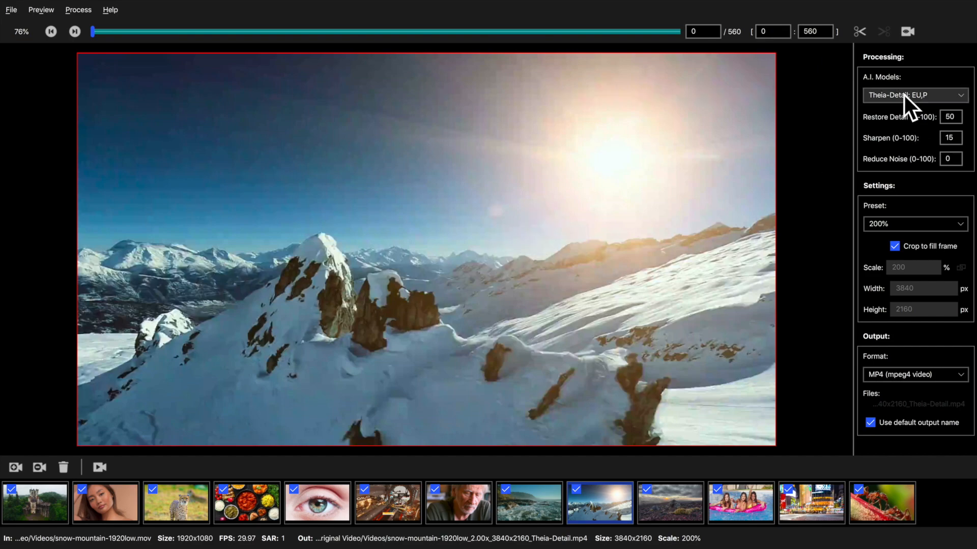
pyautogui.click(915, 95)
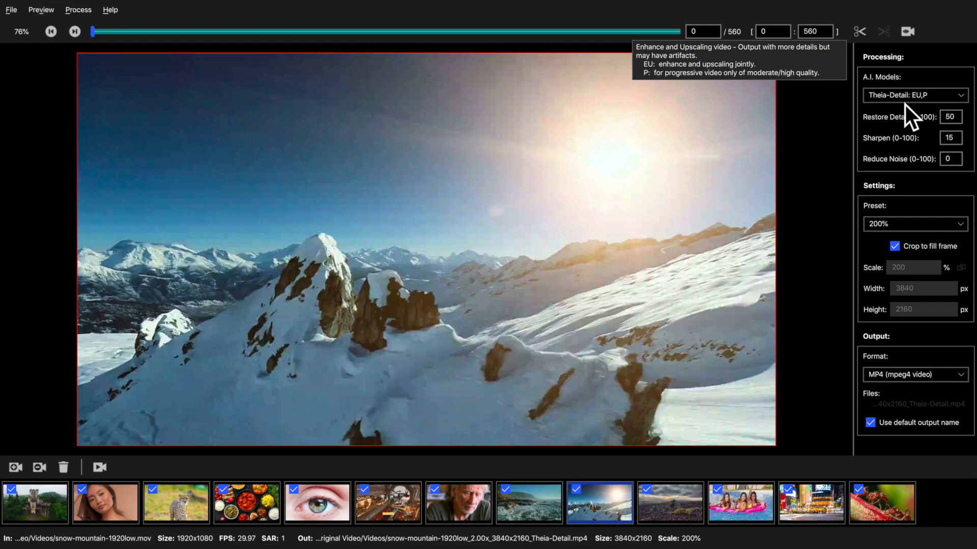
pyautogui.moveTo(896, 139)
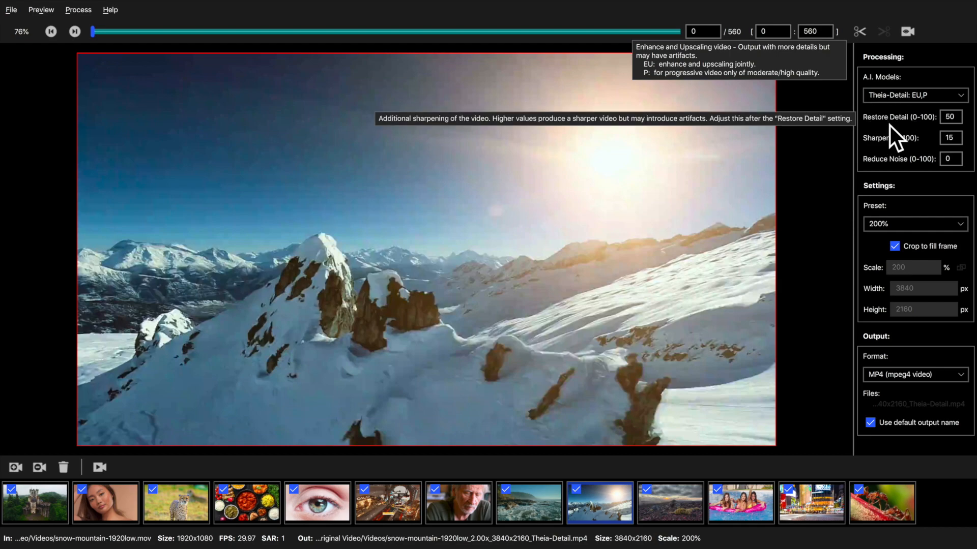
pyautogui.moveTo(915, 158)
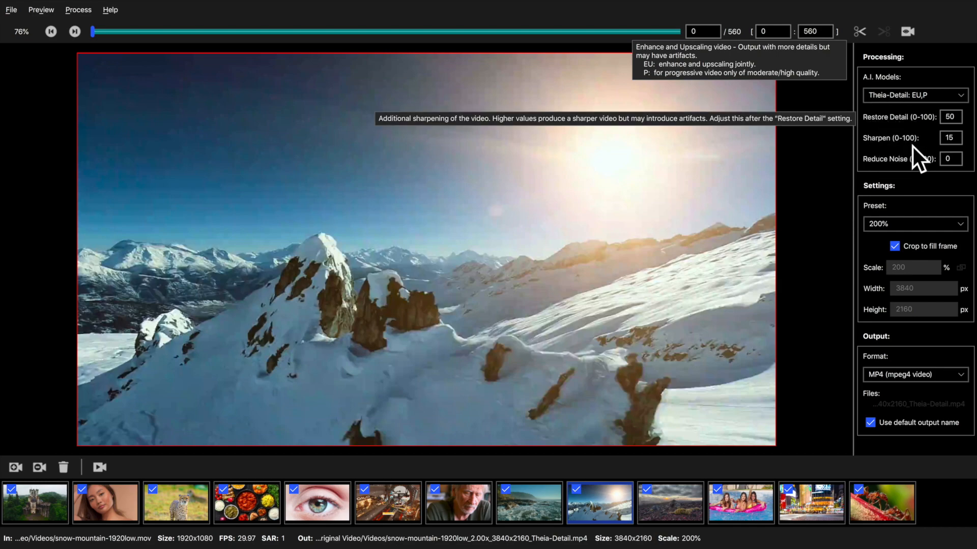
pyautogui.moveTo(910, 180)
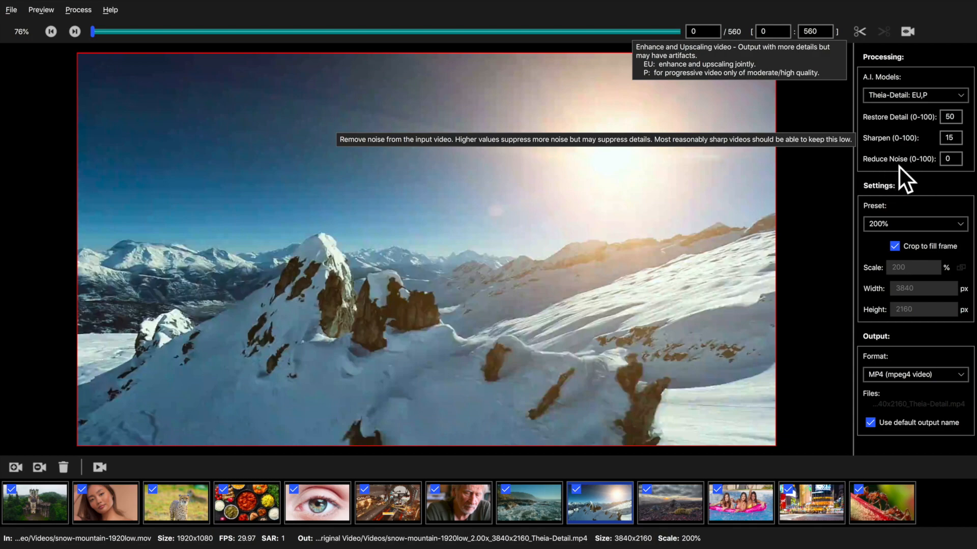
pyautogui.tripleClick(950, 116)
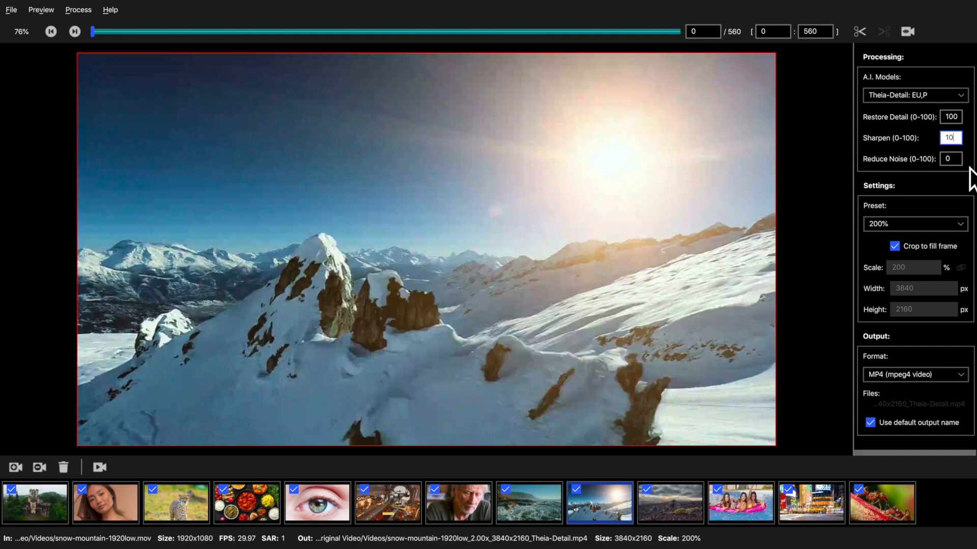
pyautogui.moveTo(950, 158)
pyautogui.write('20')
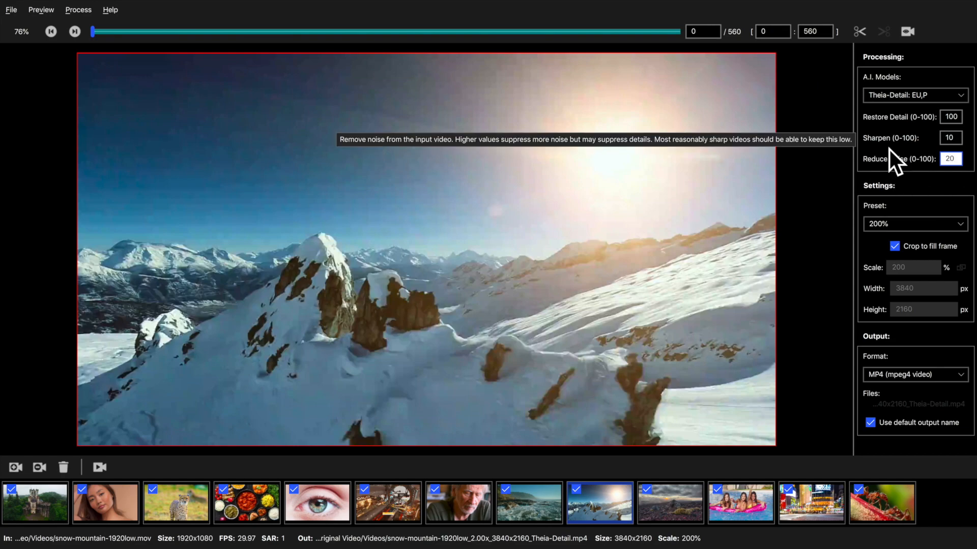
pyautogui.moveTo(899, 158)
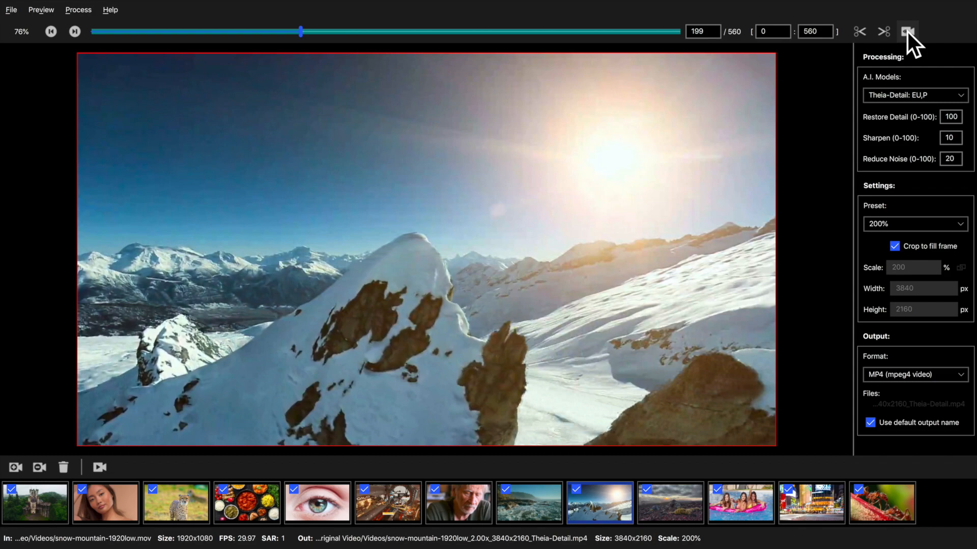
pyautogui.click(907, 31)
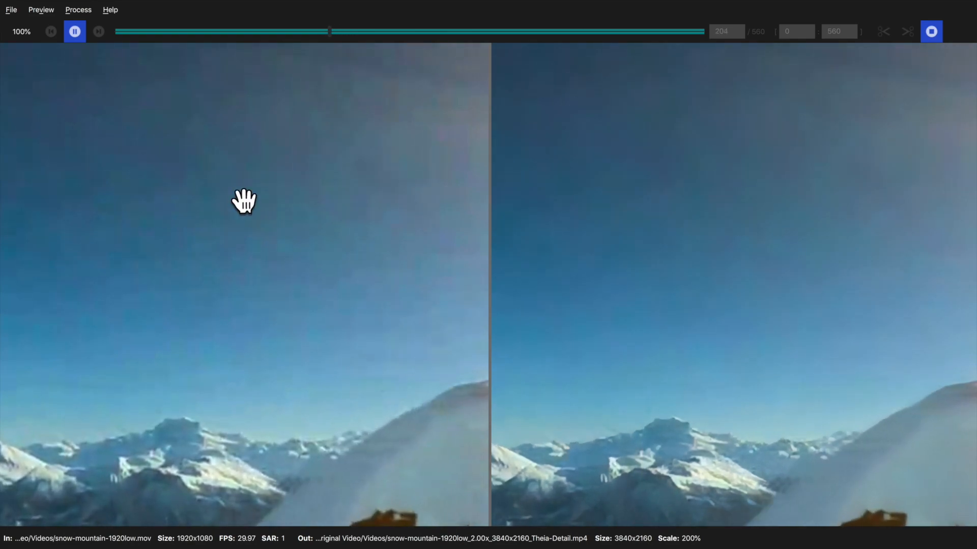
pyautogui.moveTo(311, 347)
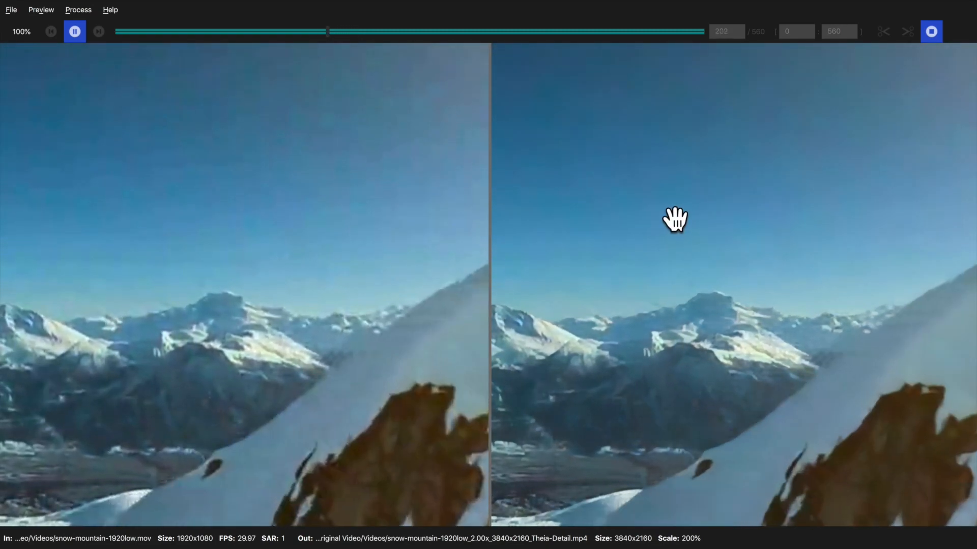
pyautogui.moveTo(716, 367)
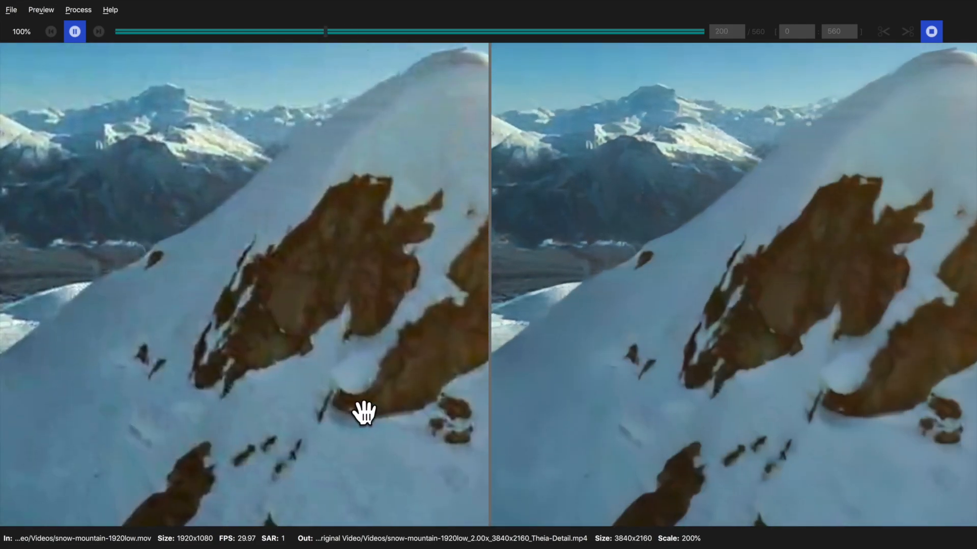
pyautogui.click(75, 31)
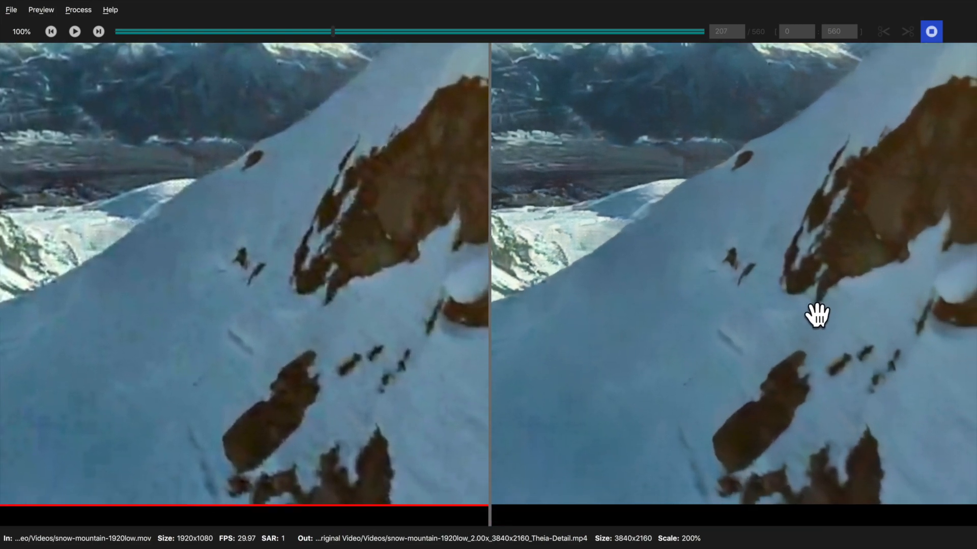
pyautogui.click(74, 31)
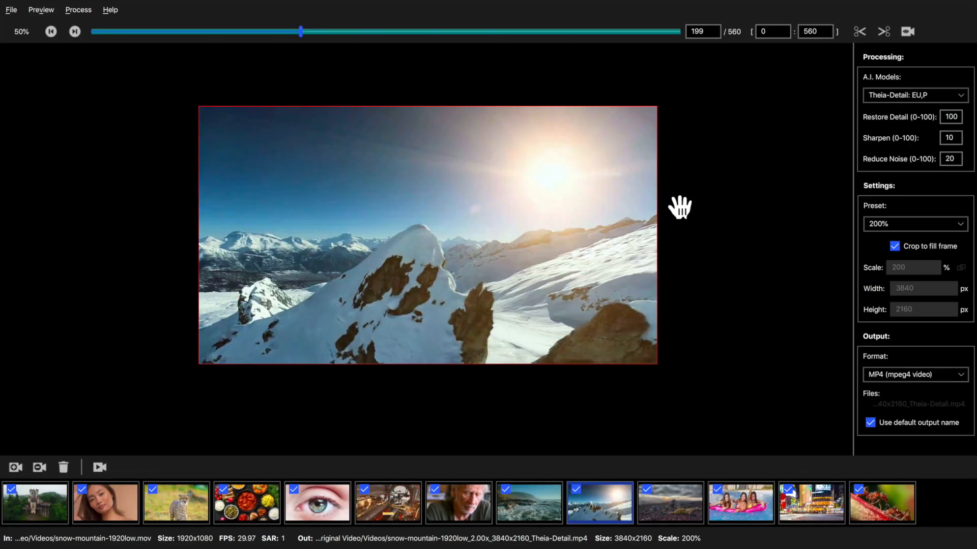
pyautogui.moveTo(324, 372)
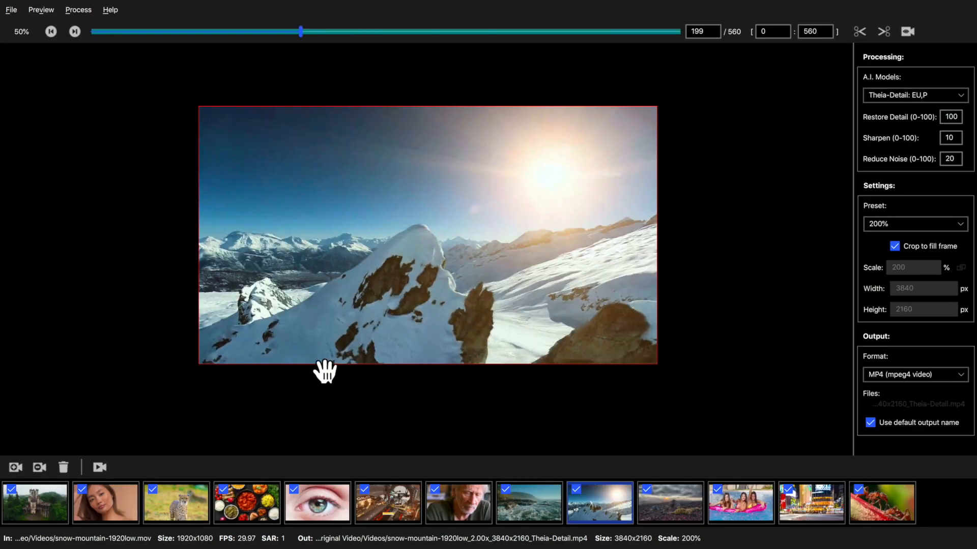
# - Remove all clips from the project and open asian-girl.mov as the only video
pyautogui.click(62, 467)
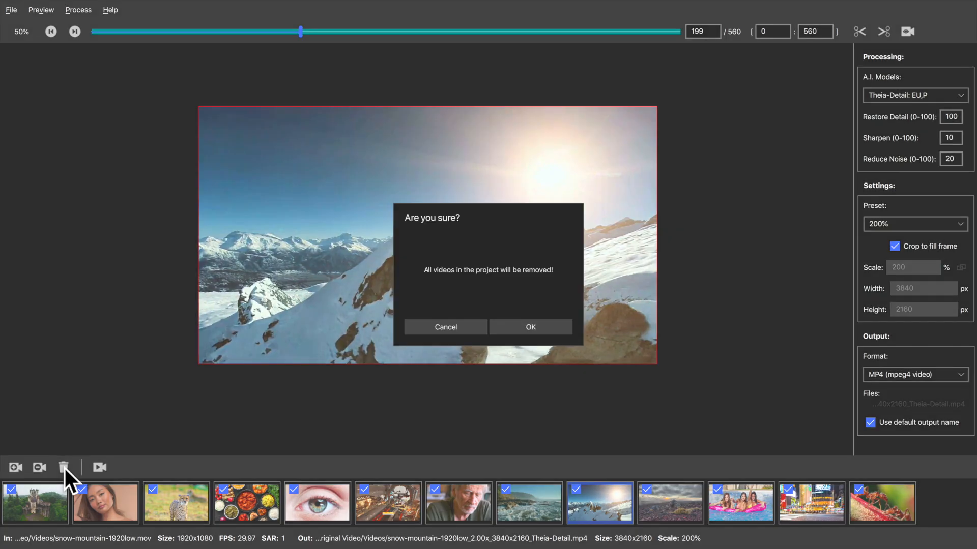
pyautogui.click(530, 327)
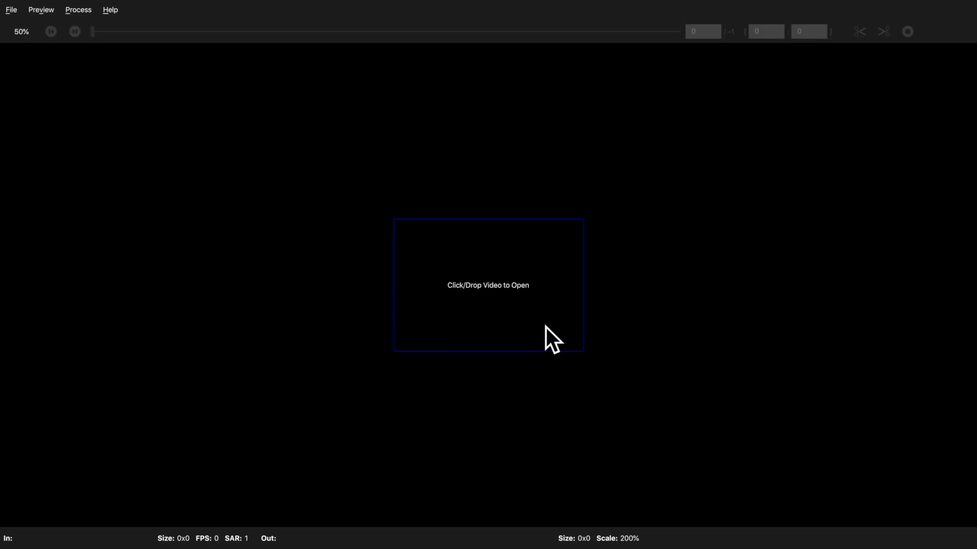
pyautogui.click(488, 285)
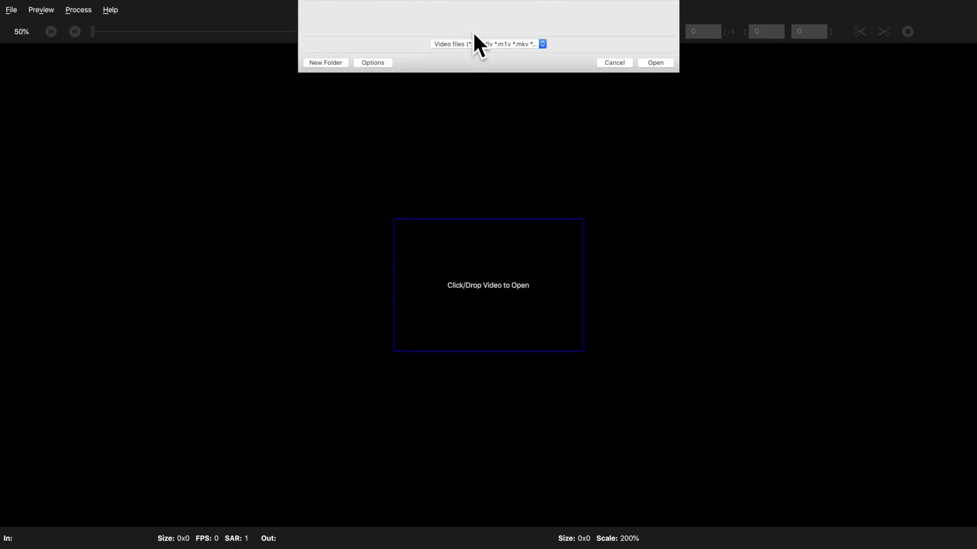
pyautogui.click(655, 62)
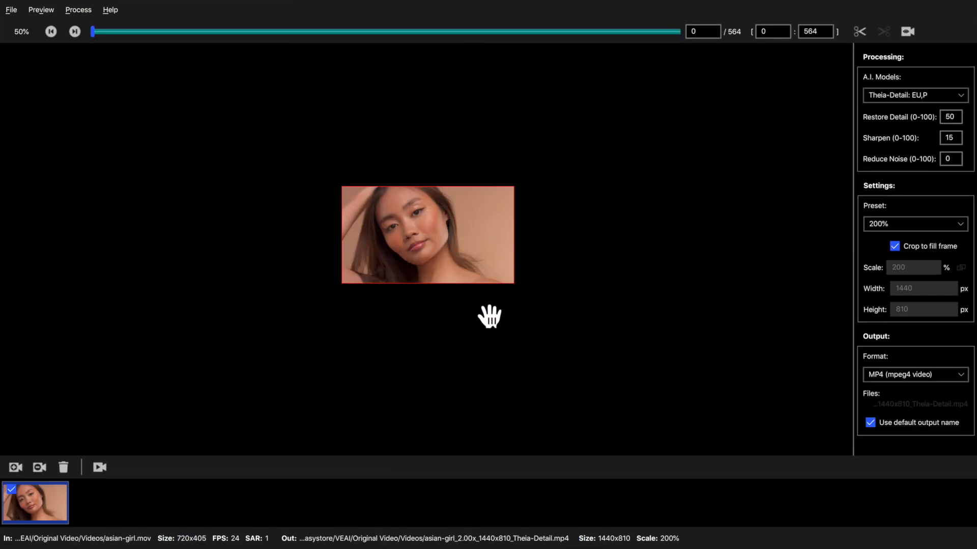
pyautogui.click(20, 31)
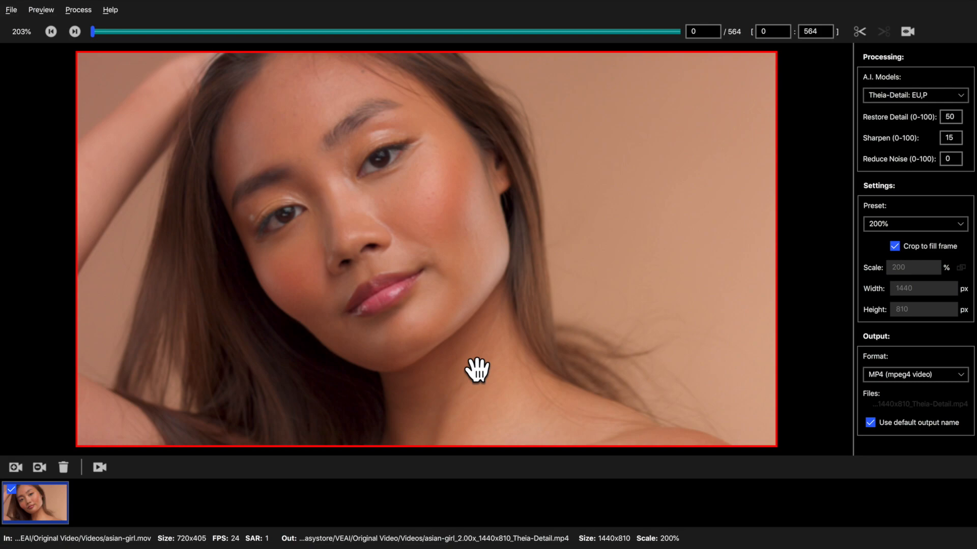
pyautogui.moveTo(424, 261)
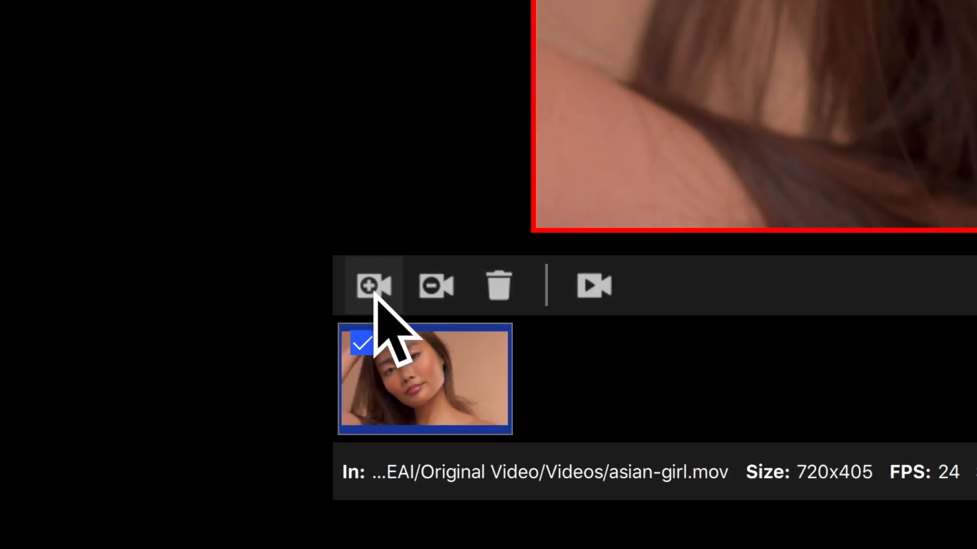
# - Add a second asian-girl clip and switch it to the Gaia-HQ: P,HQ model
pyautogui.click(371, 285)
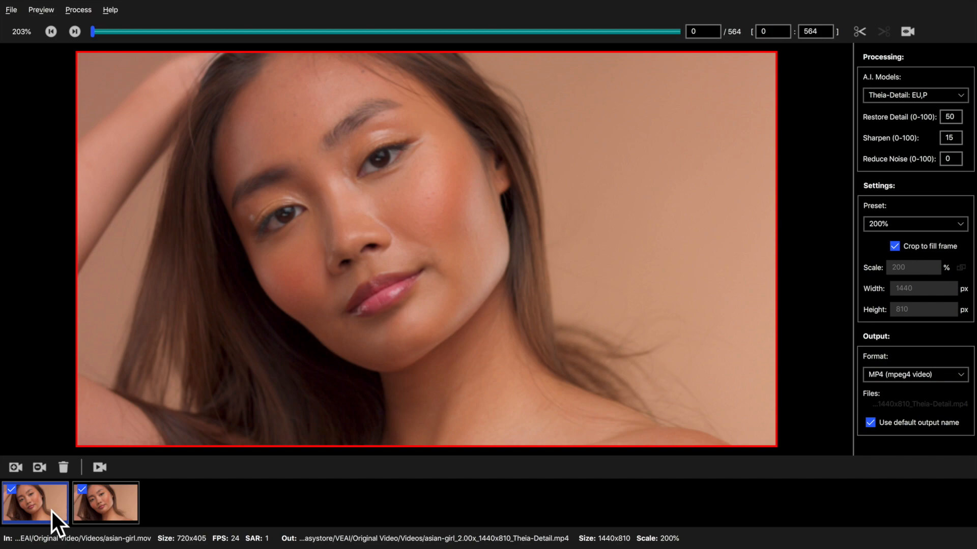
pyautogui.moveTo(912, 97)
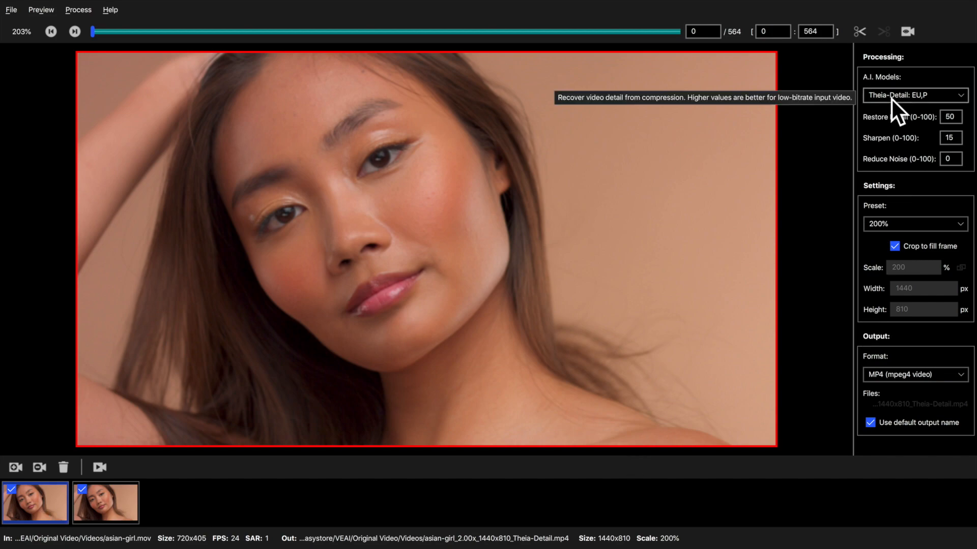
pyautogui.moveTo(904, 103)
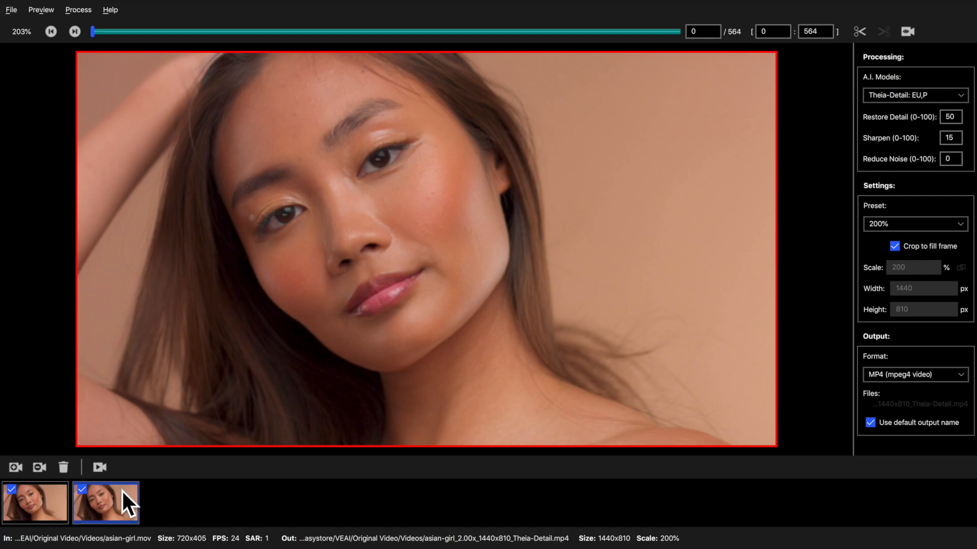
pyautogui.click(915, 94)
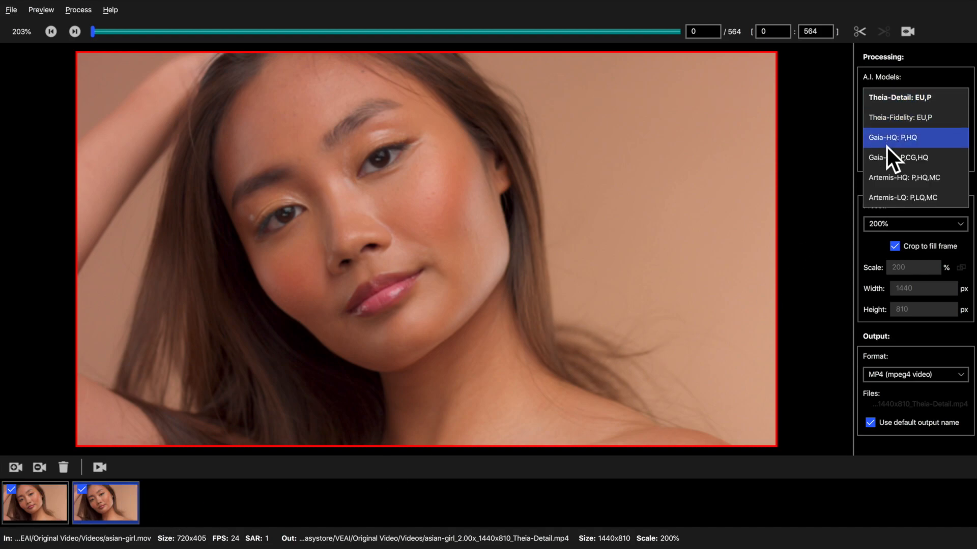
pyautogui.click(895, 138)
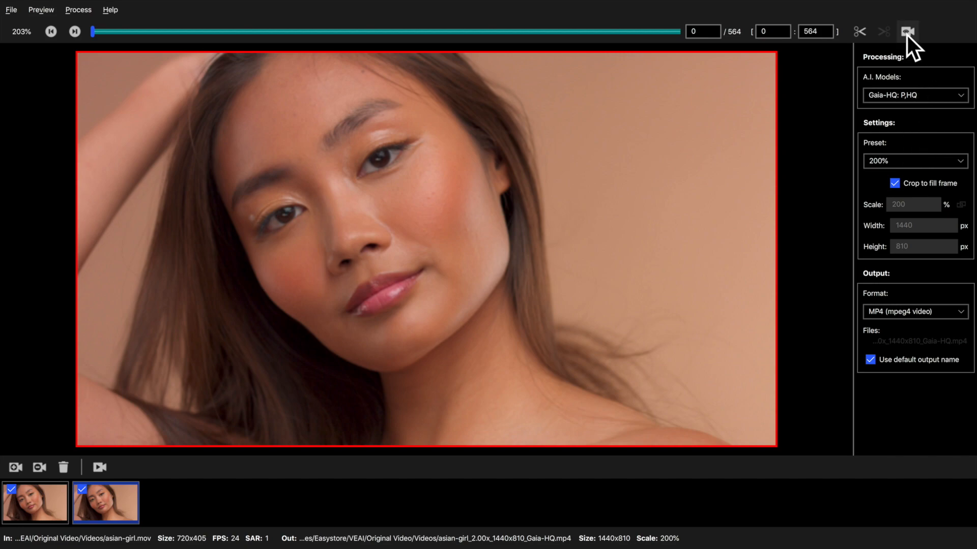
pyautogui.moveTo(929, 287)
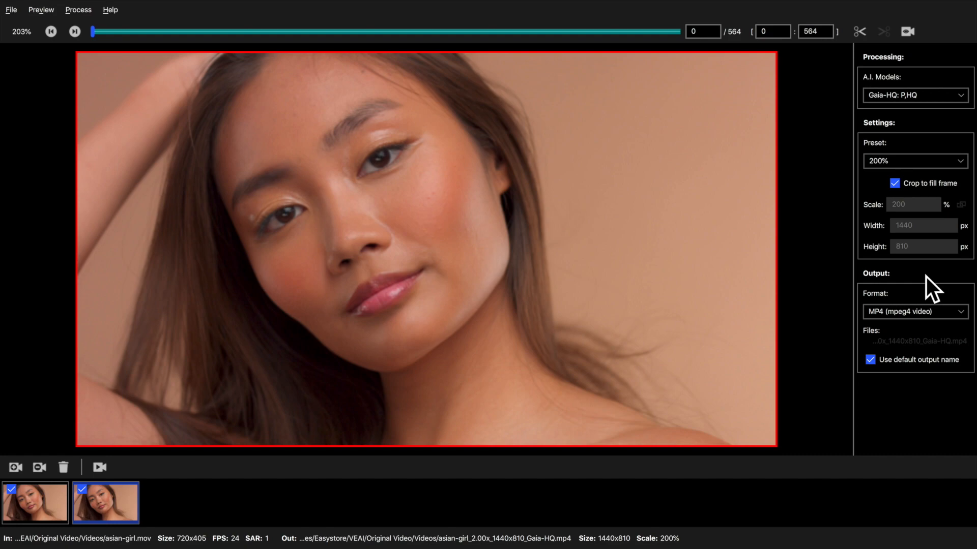
# - Set the Gaia-HQ portrait clip's output preset to HD 1920x1080 and start batch processing
pyautogui.click(913, 161)
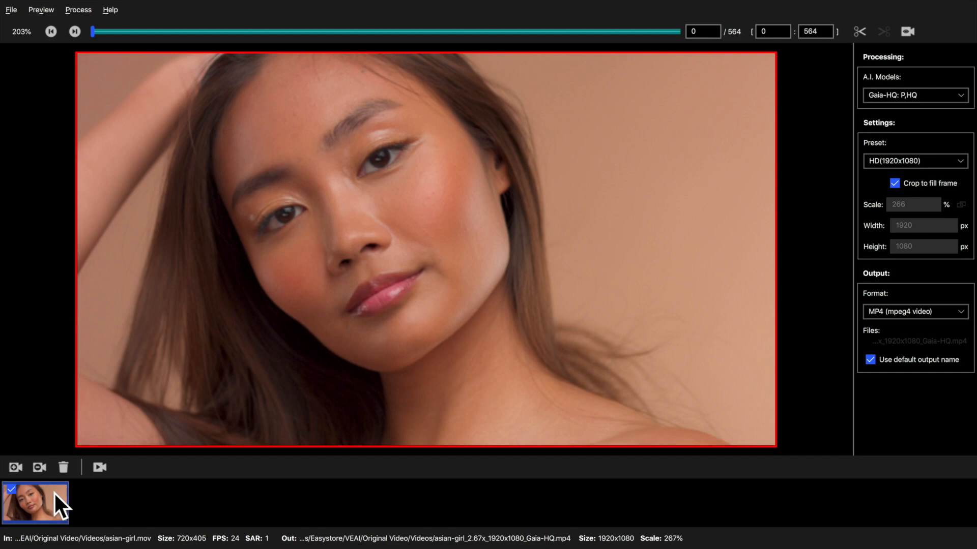
pyautogui.moveTo(98, 468)
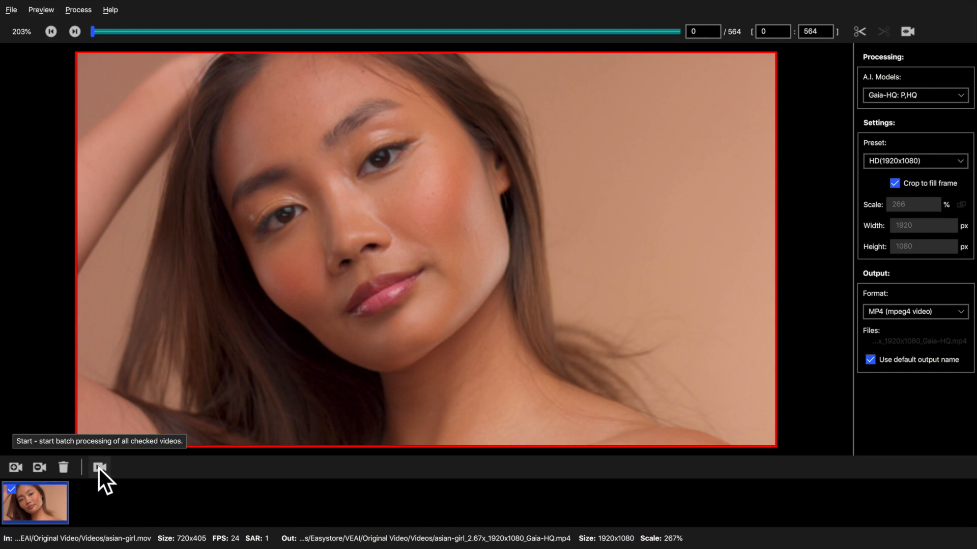
pyautogui.click(99, 467)
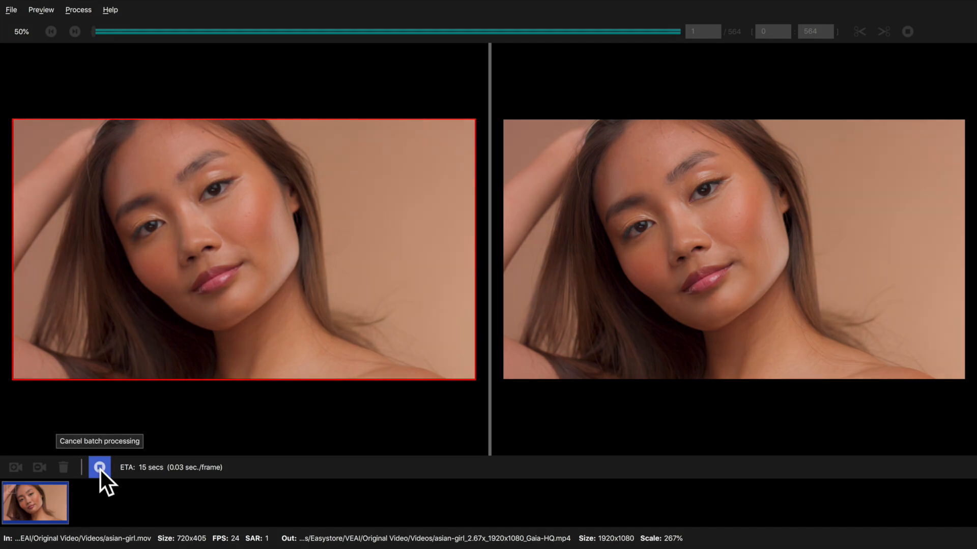